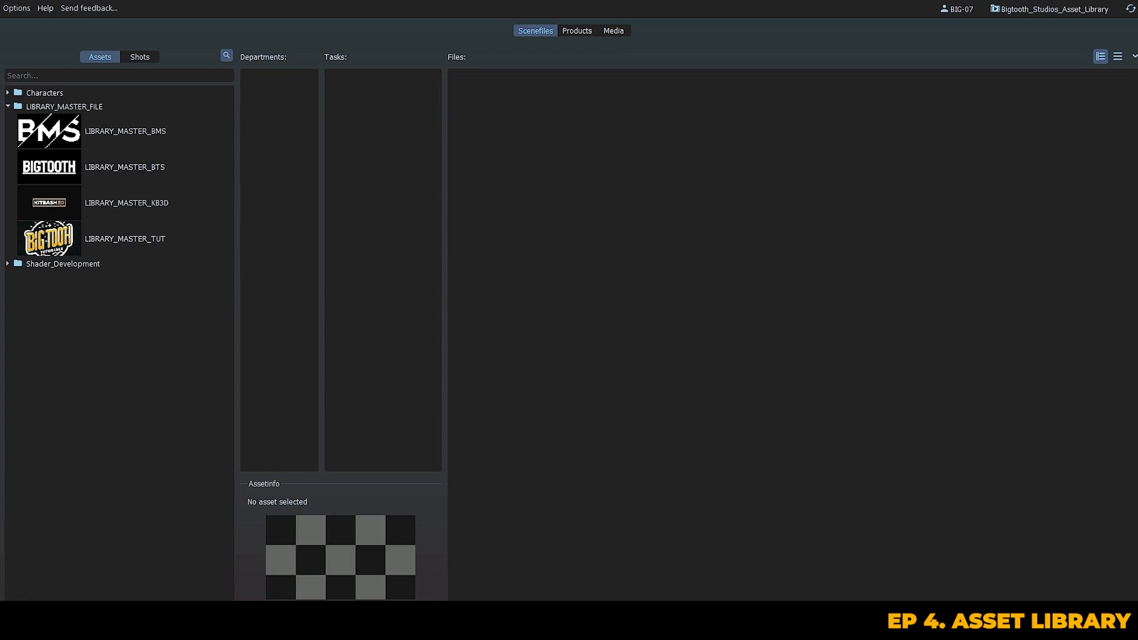
- Create a new asset under LIBRARY_MASTER_FILE and name it with the LIBRARY_MASTER_ prefix
right_click(65, 107)
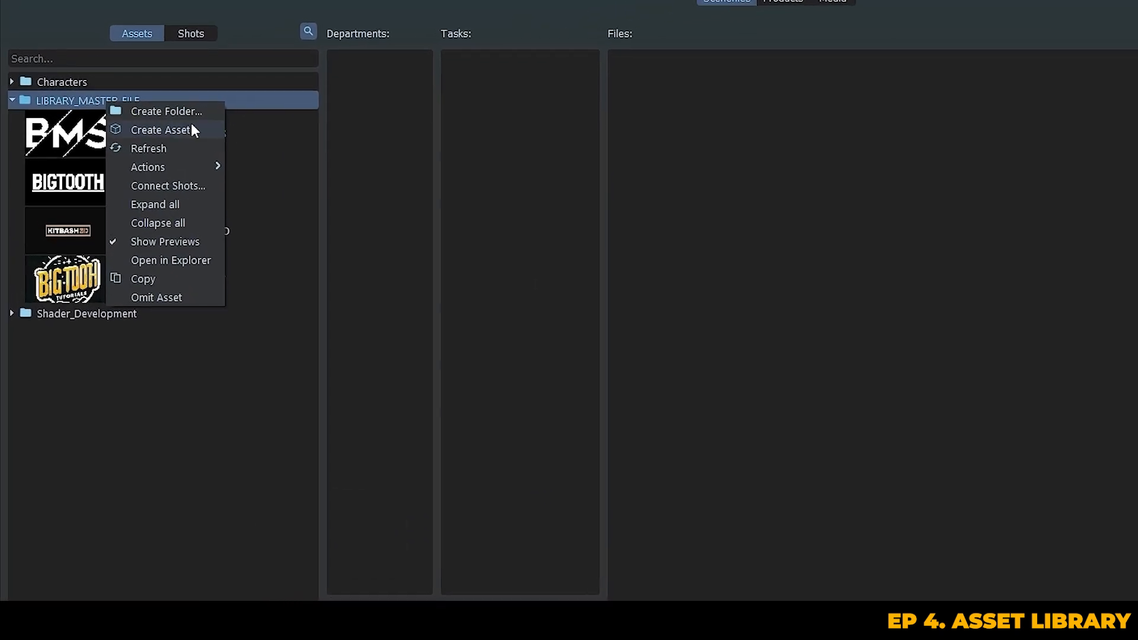
click(160, 131)
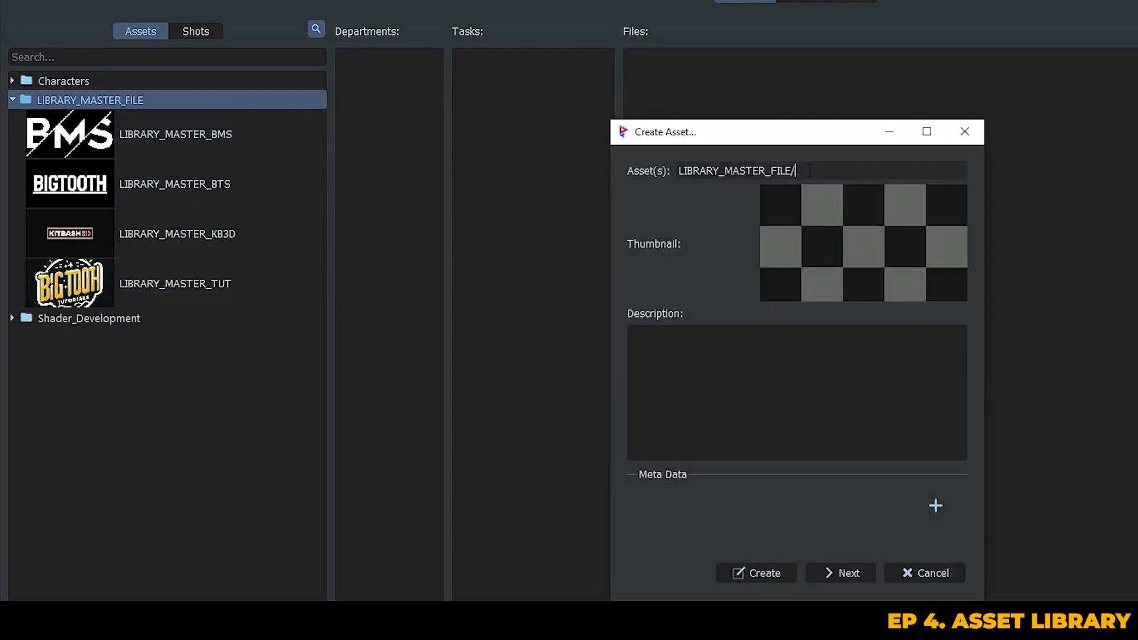
text(LIBRARY)
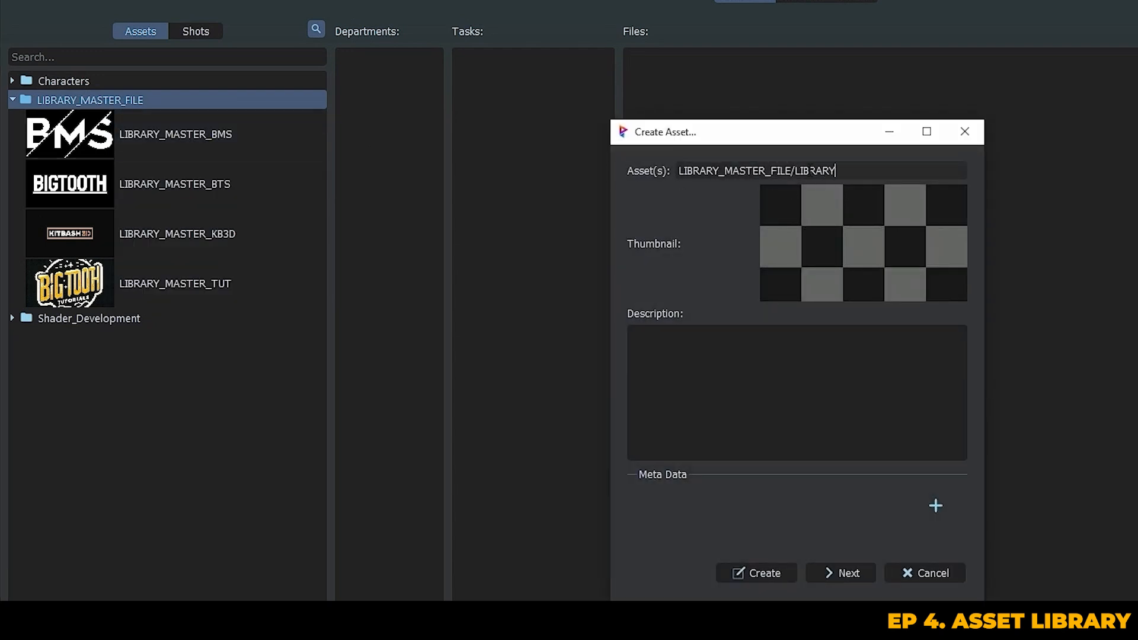
text(_MASTER_)
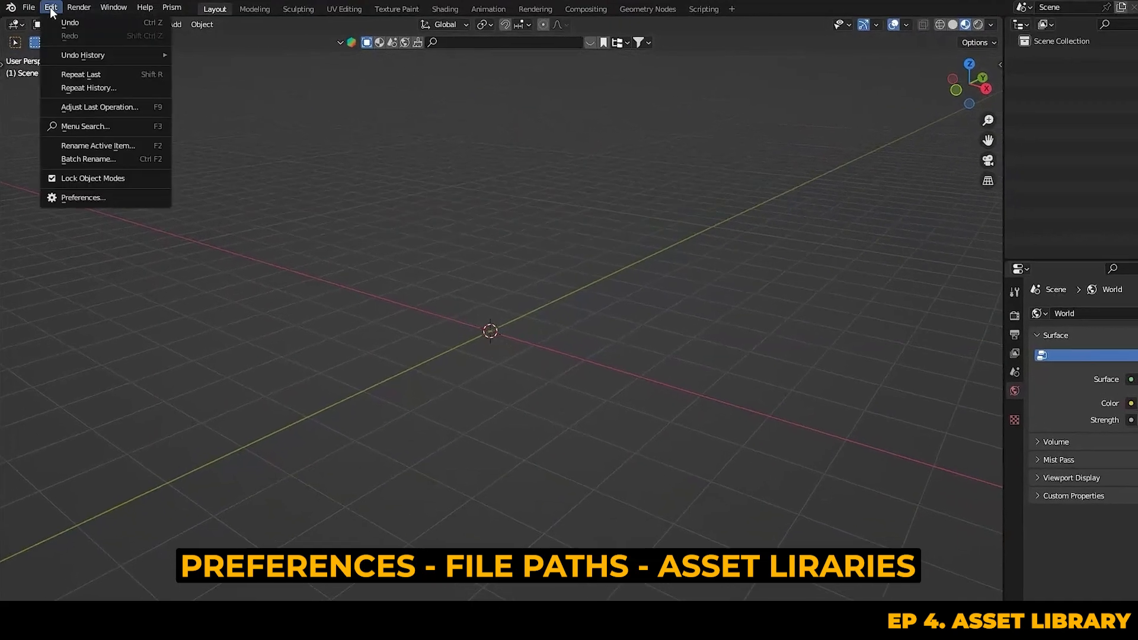
- In Preferences > File Paths, add an asset library pointing at the project's Lib folder
click(83, 199)
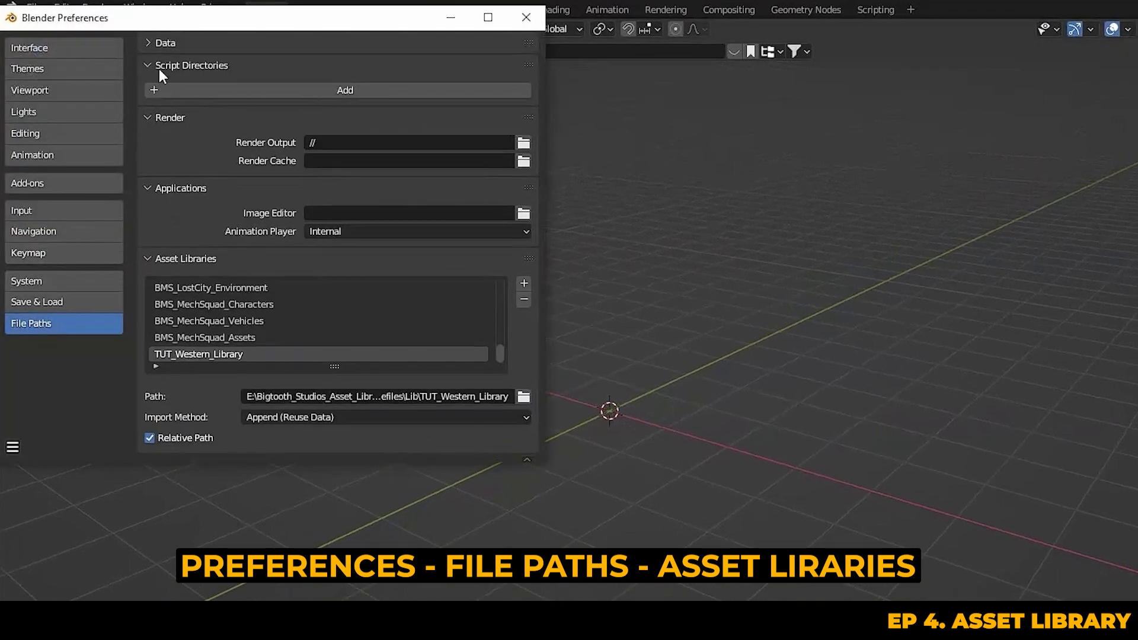
click(147, 64)
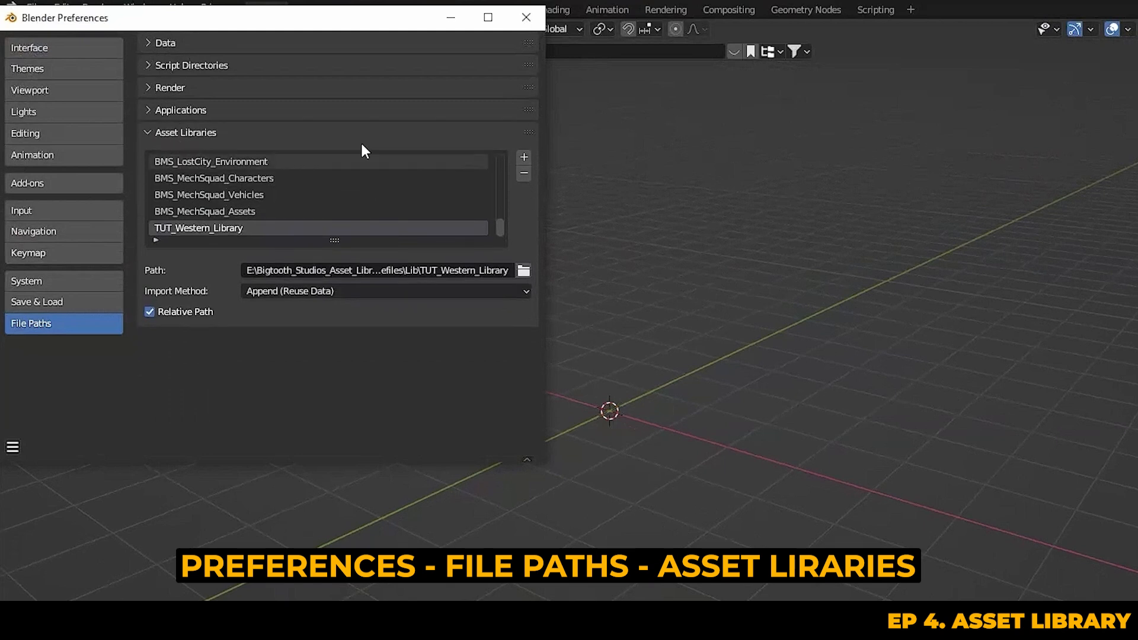
mouse_move(144, 193)
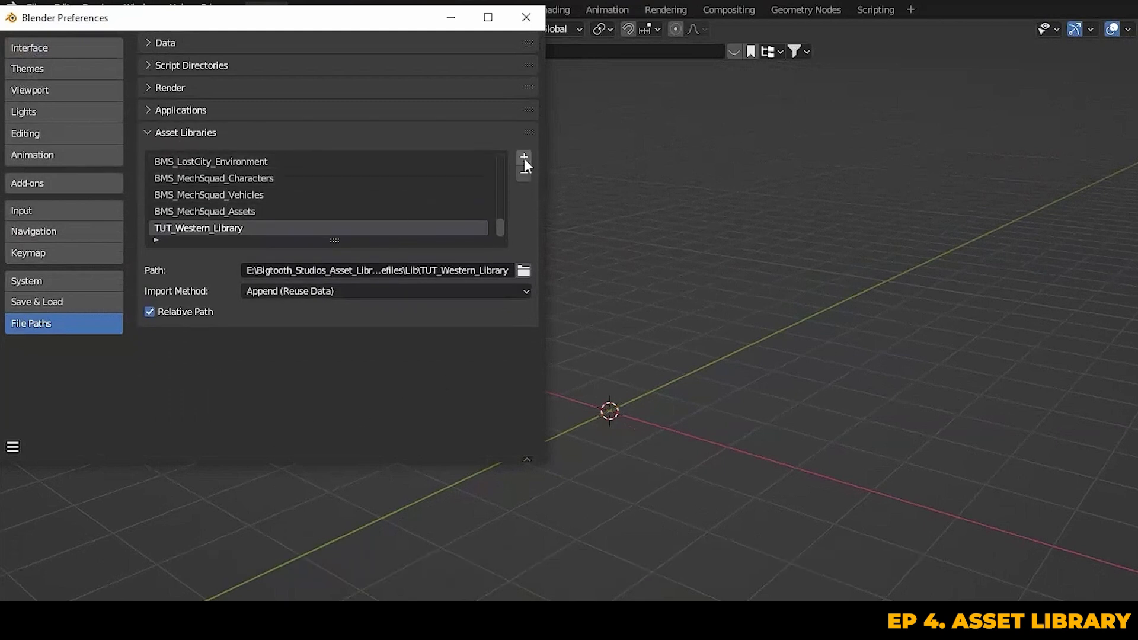
click(523, 157)
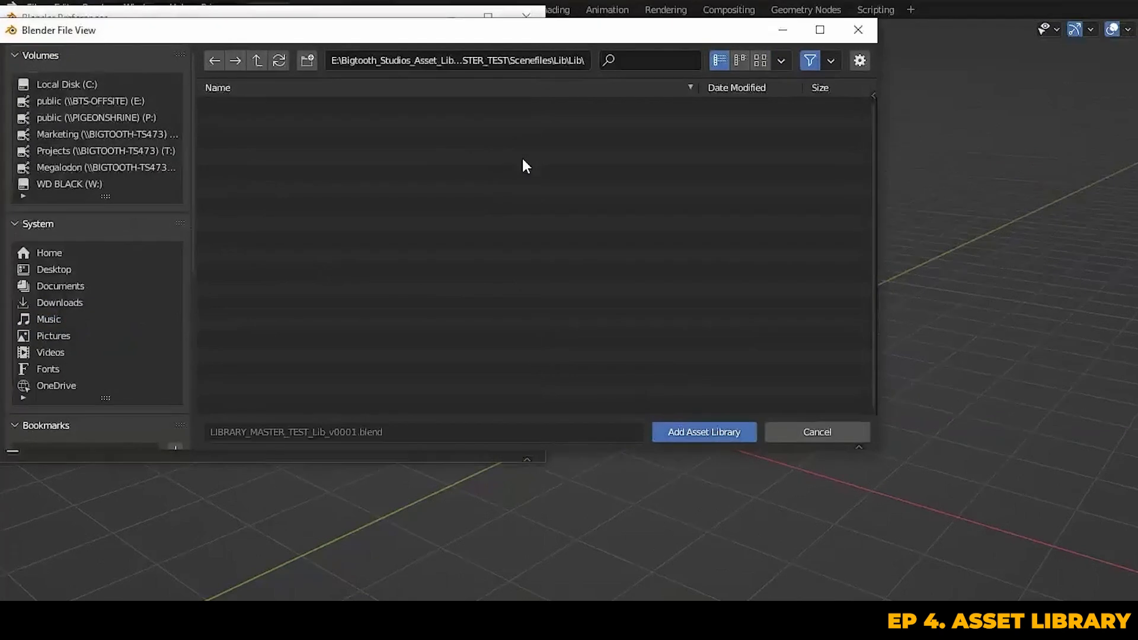
click(458, 61)
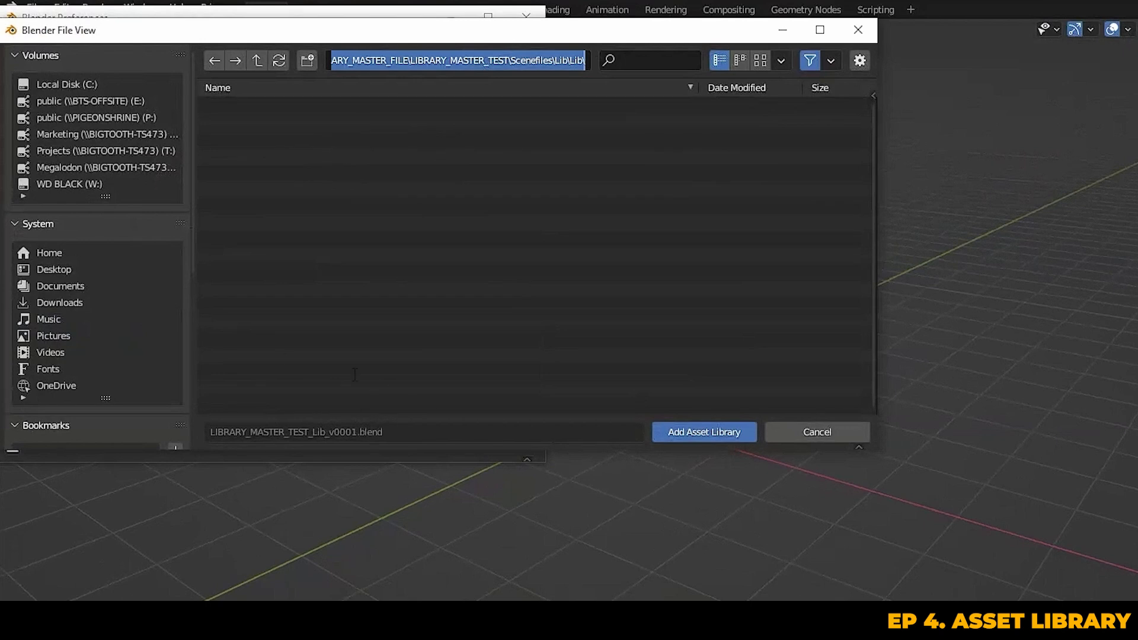
click(703, 432)
text(Test_Librar)
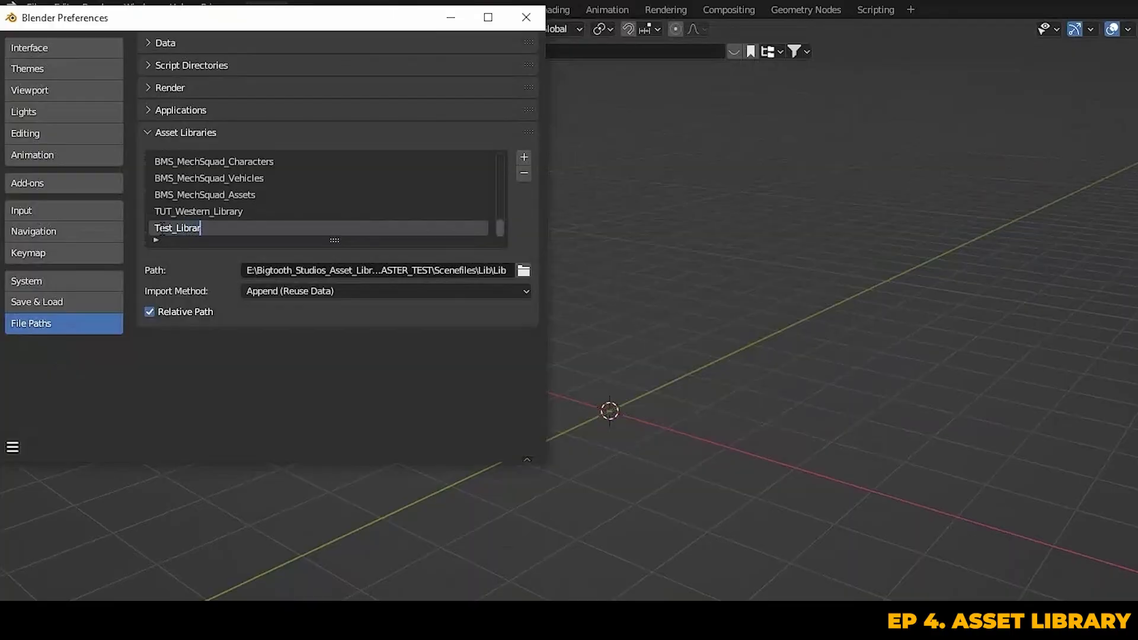
- Name the library Test_Library and save the preferences
click(11, 447)
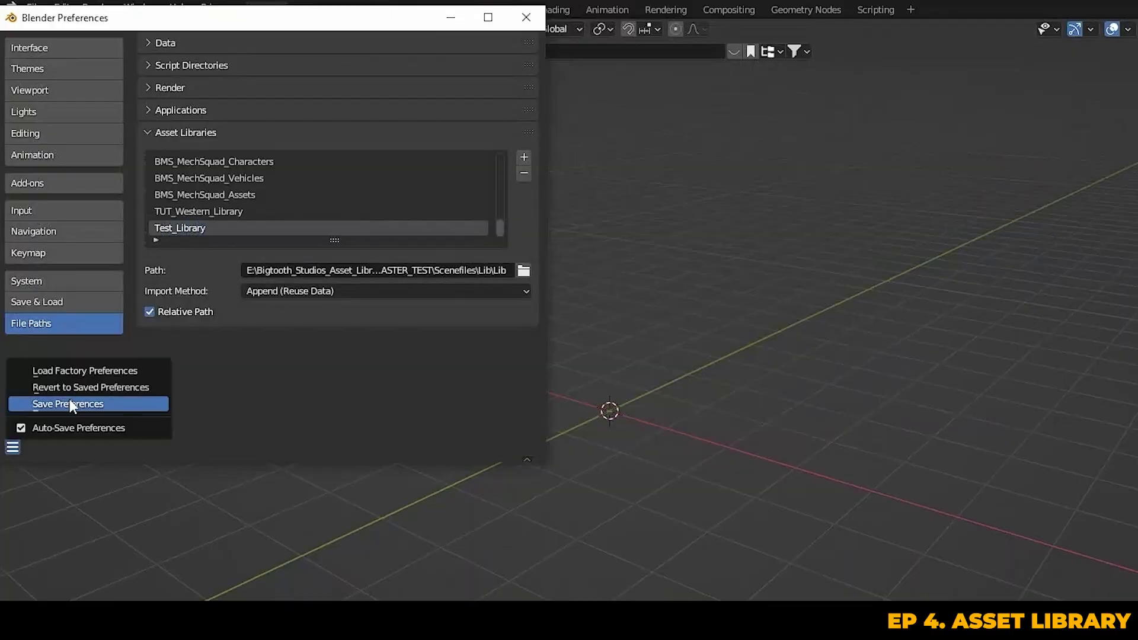
click(68, 403)
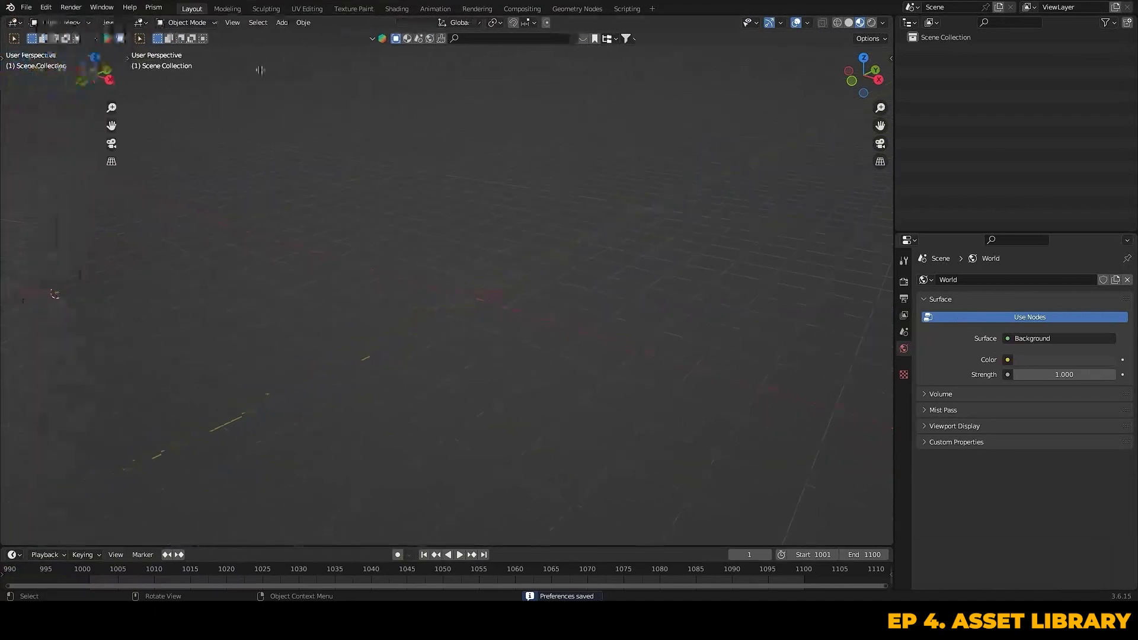
- Turn the left editor into an Asset Browser showing Test_Library
click(12, 25)
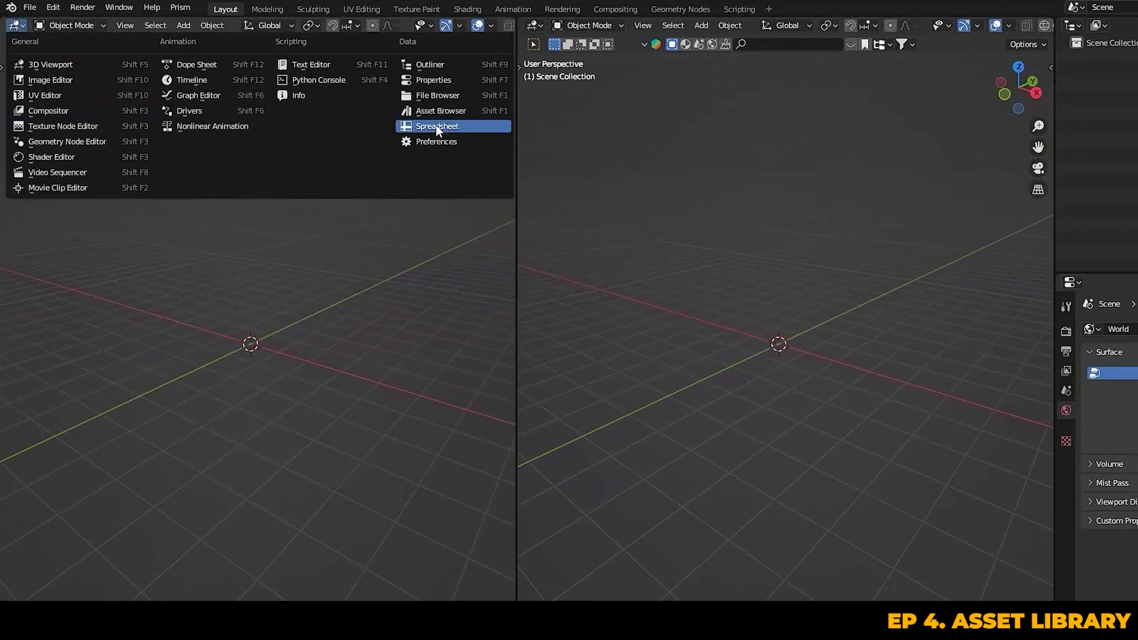
click(441, 110)
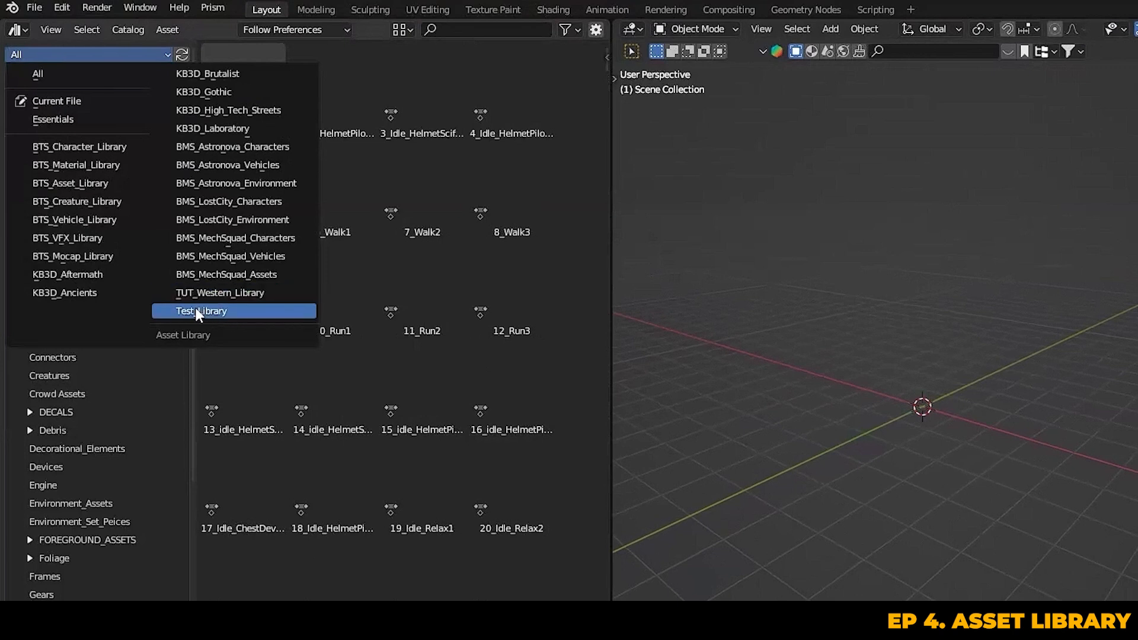
click(202, 311)
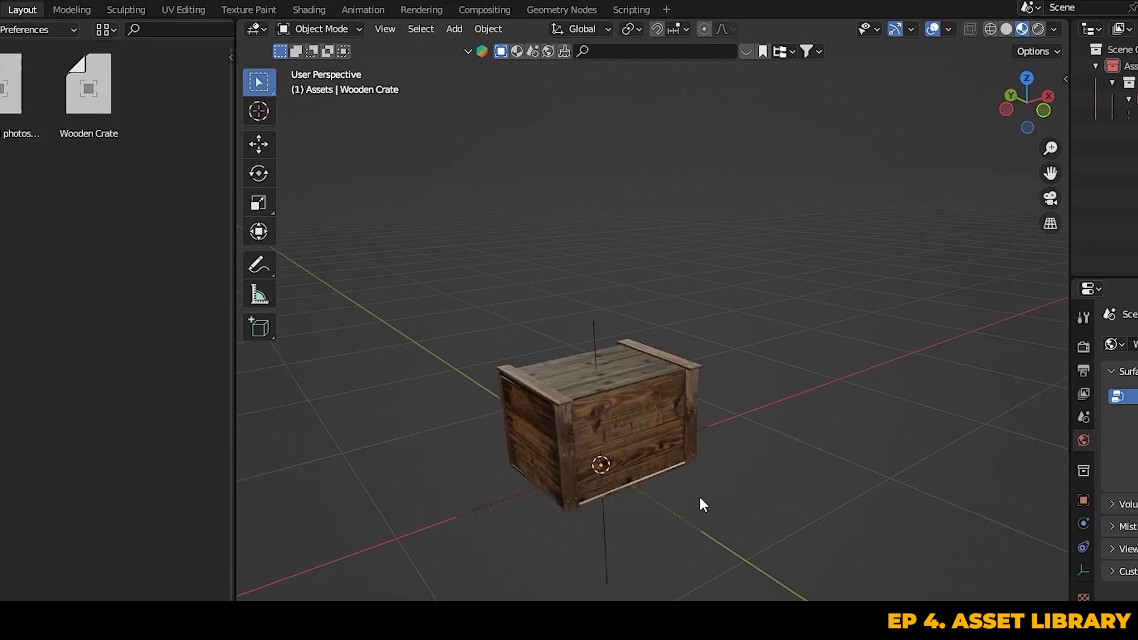
- Mark the Wooden Crate collection as an asset and add a Western_Props catalog for it
right_click(588, 421)
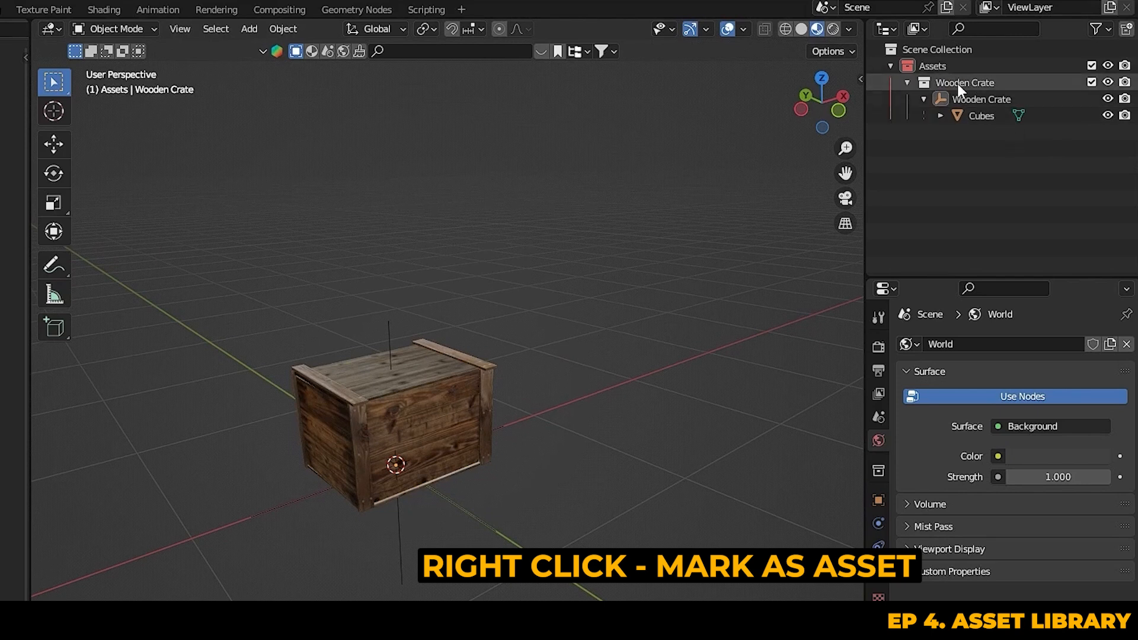
right_click(964, 82)
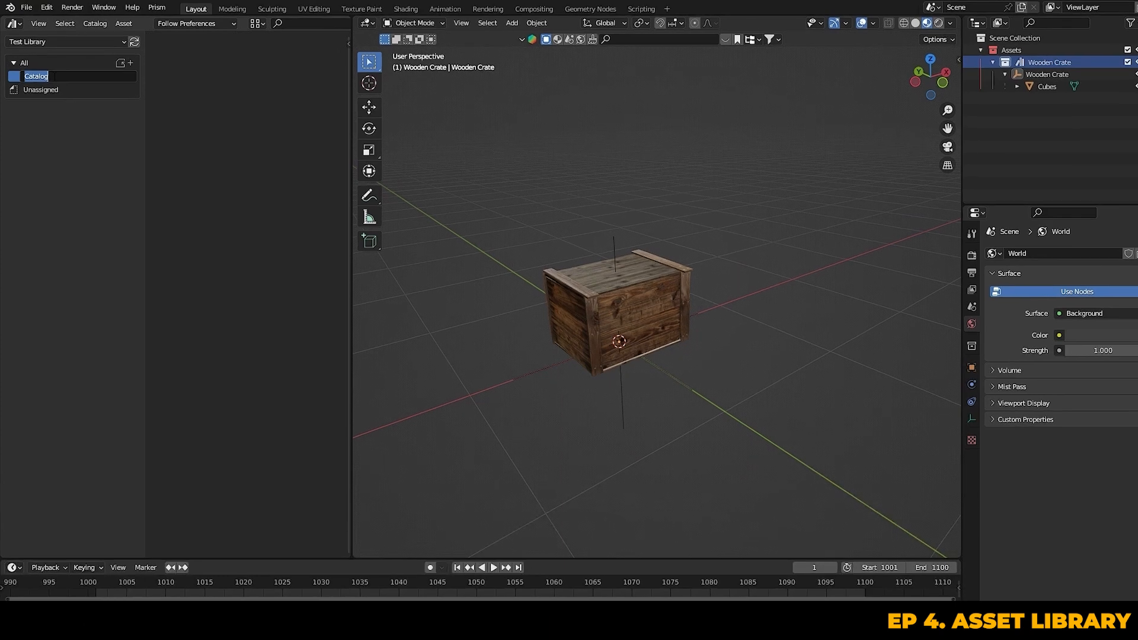
text(Western_Props*)
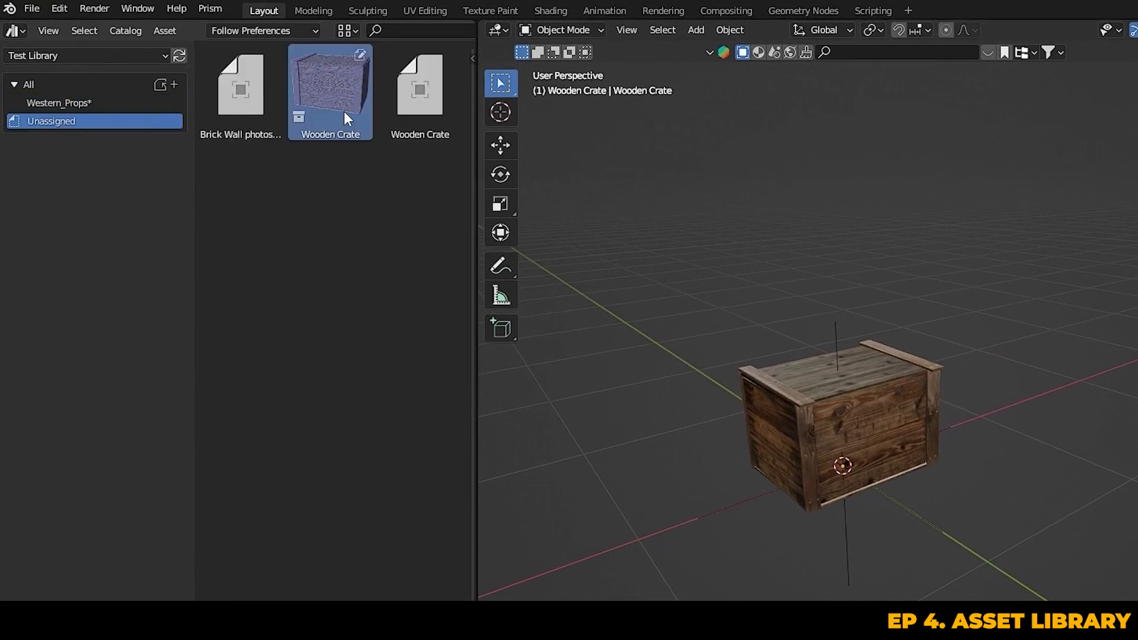
click(58, 102)
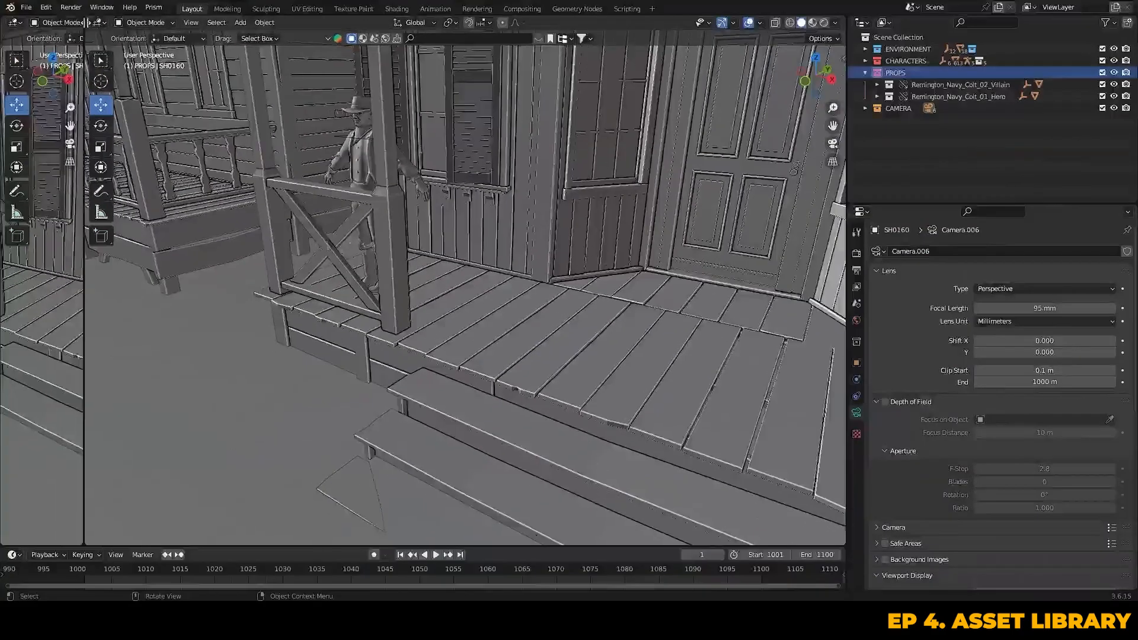
- Set the asset import method to Link and drop the Wooden Crate onto the porch
click(13, 22)
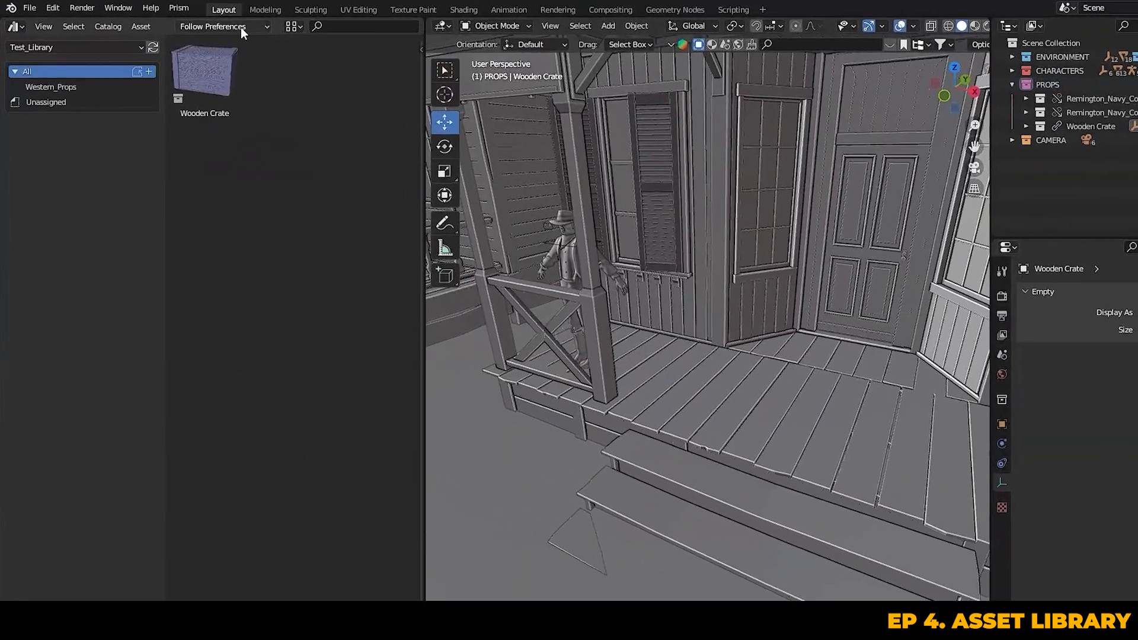
click(223, 27)
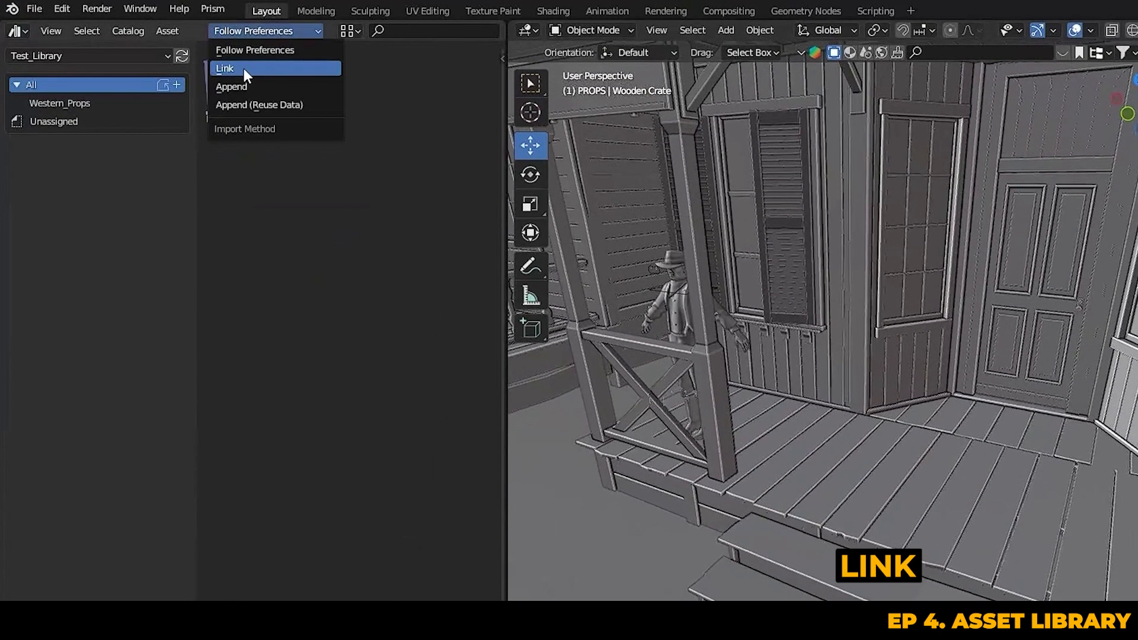
click(226, 67)
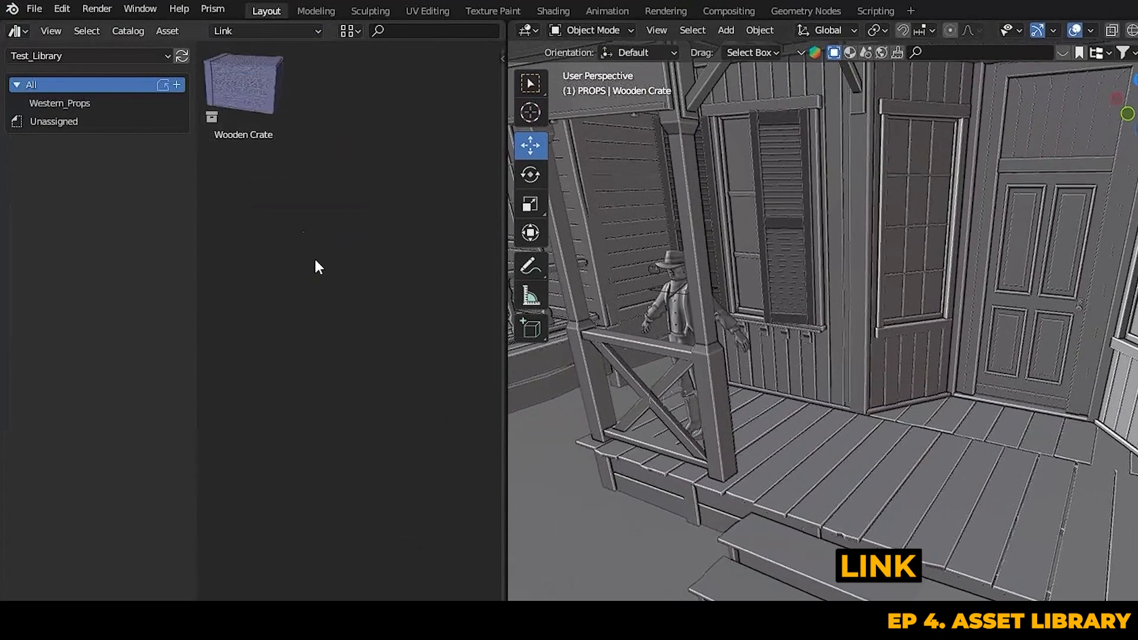
drag(242, 81, 798, 516)
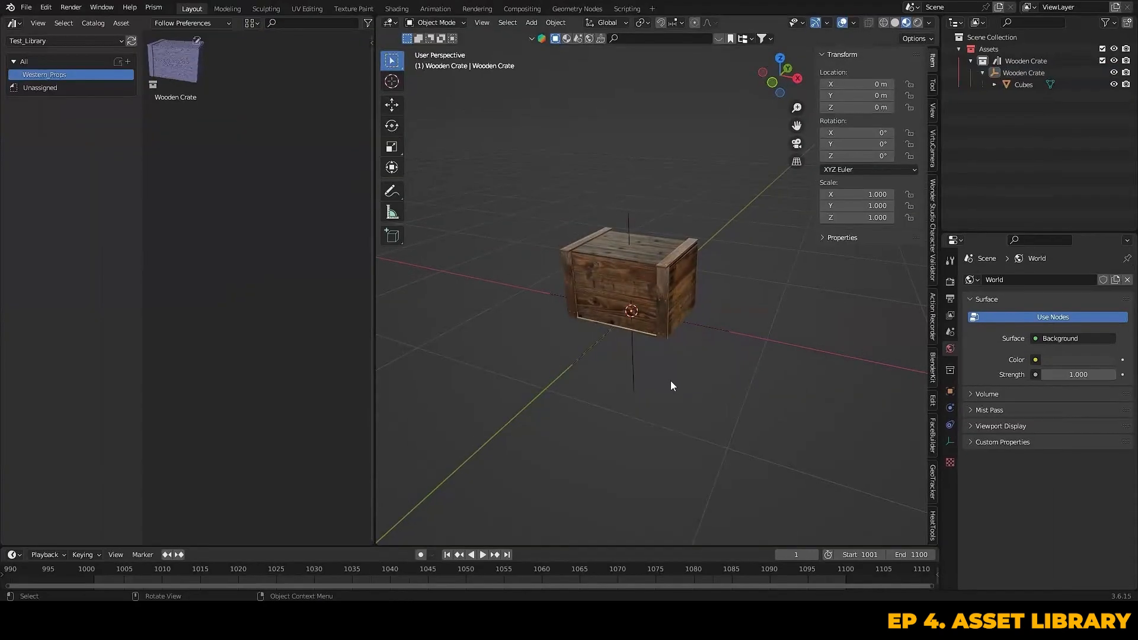
- Scale the crate's Cubes mesh to 1.45 on Y and brighten its wood Value to 3.0 in Shading
click(630, 284)
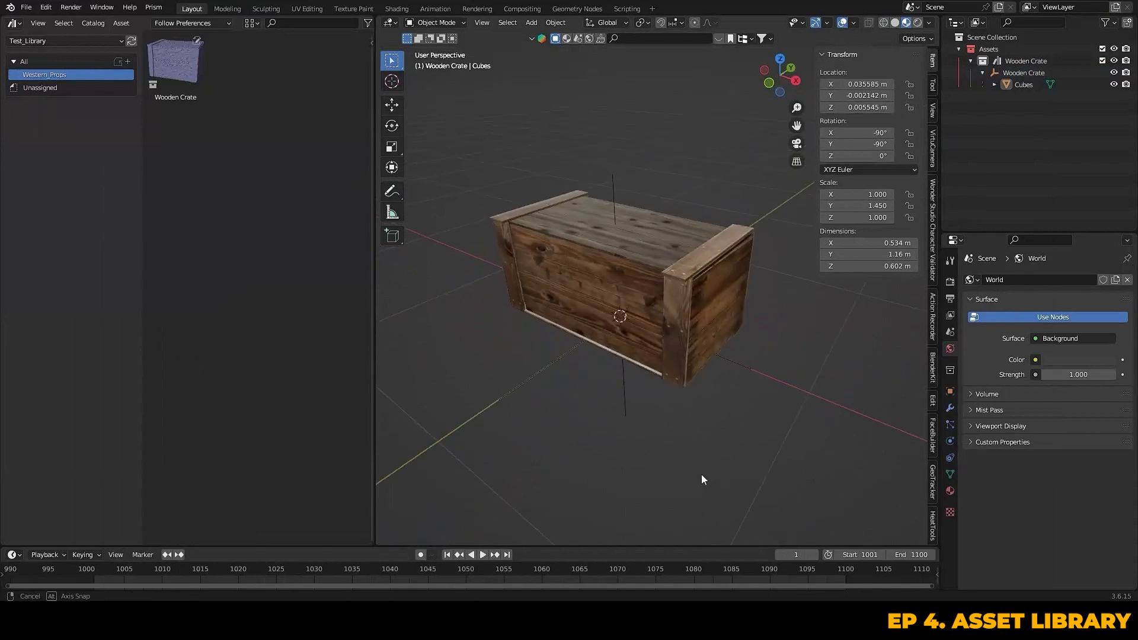
click(396, 8)
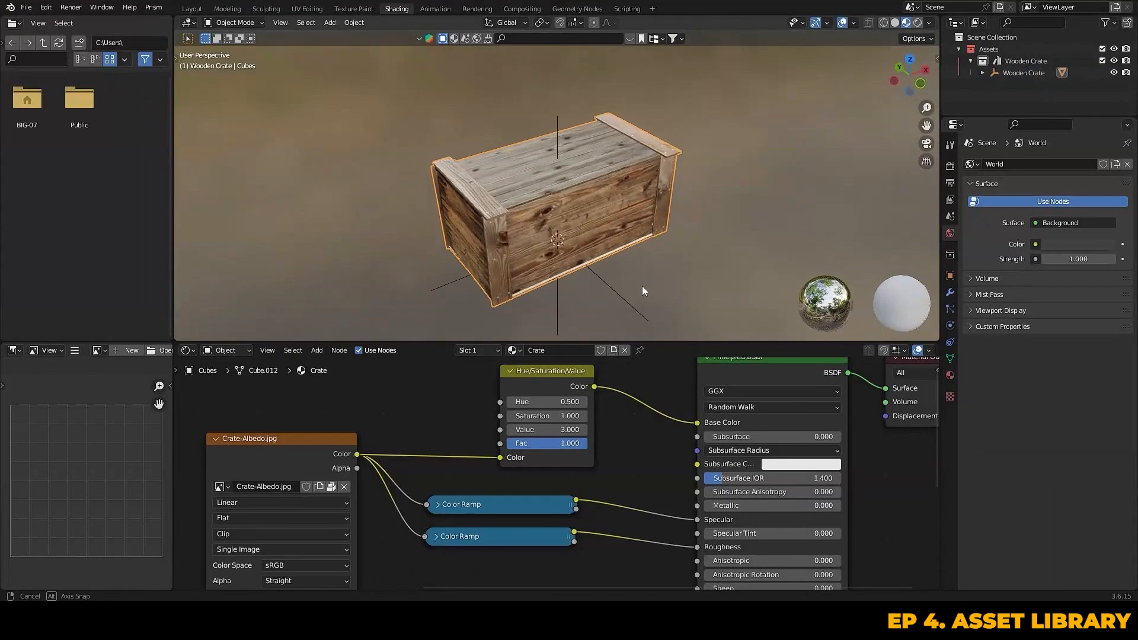
click(192, 8)
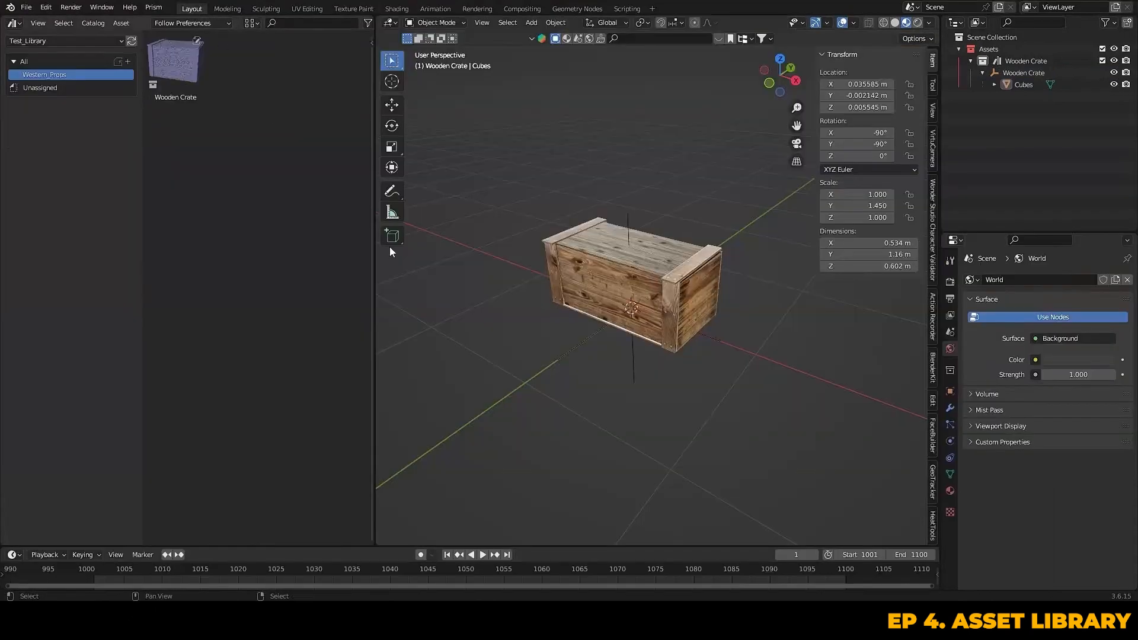
click(26, 8)
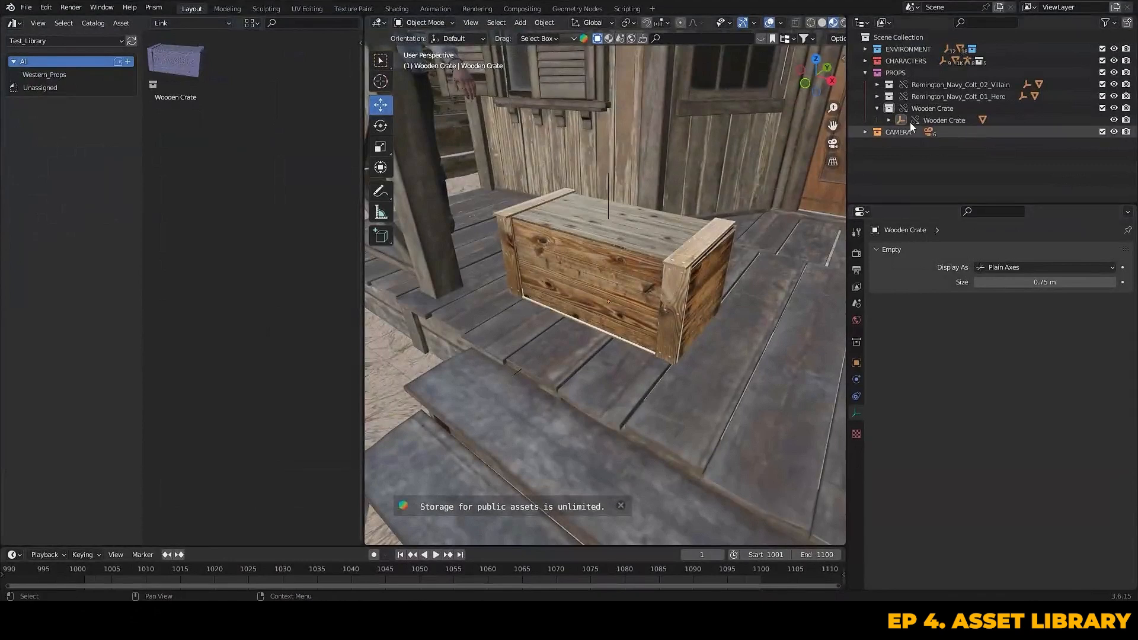
- Drop the updated, longer Wooden Crate from the reloaded library onto the porch
drag(602, 291, 602, 384)
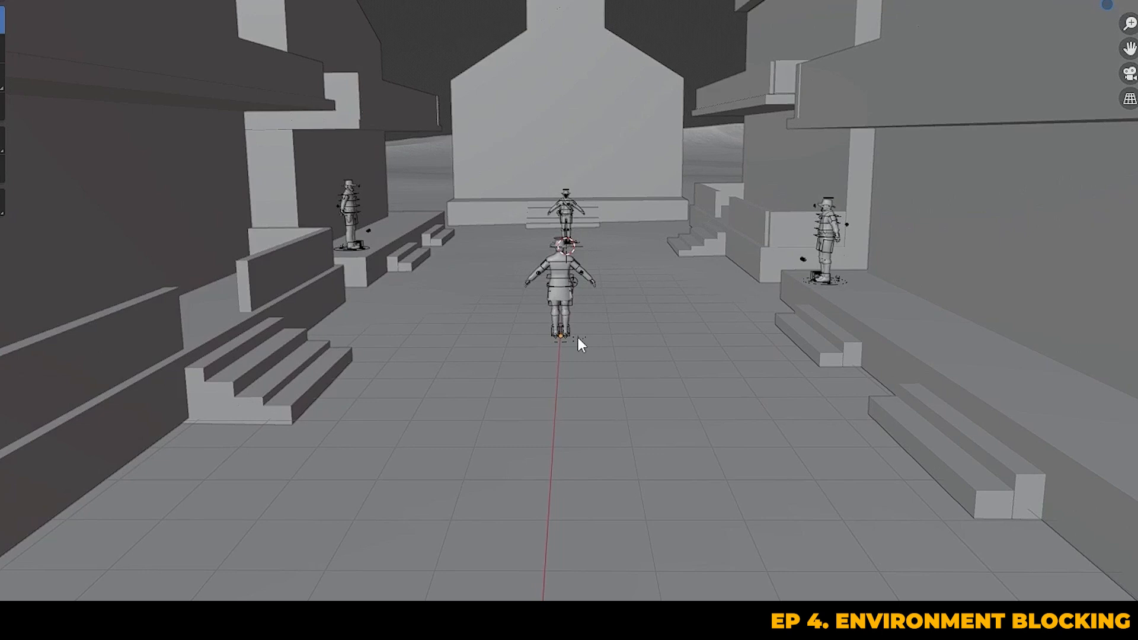
mouse_move(581, 337)
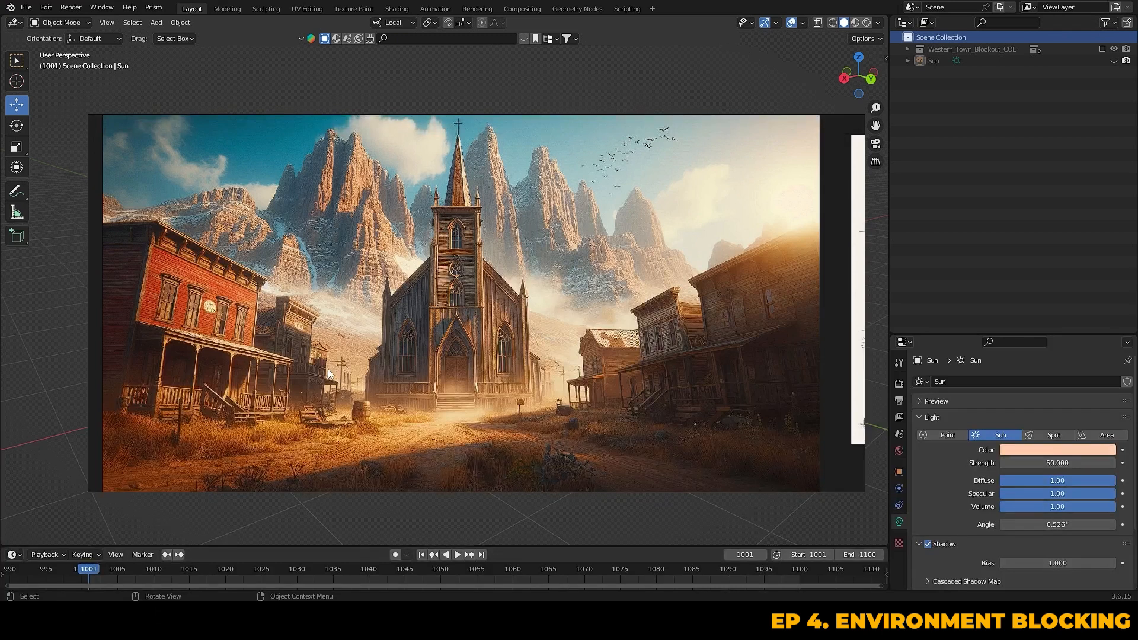
mouse_move(215, 349)
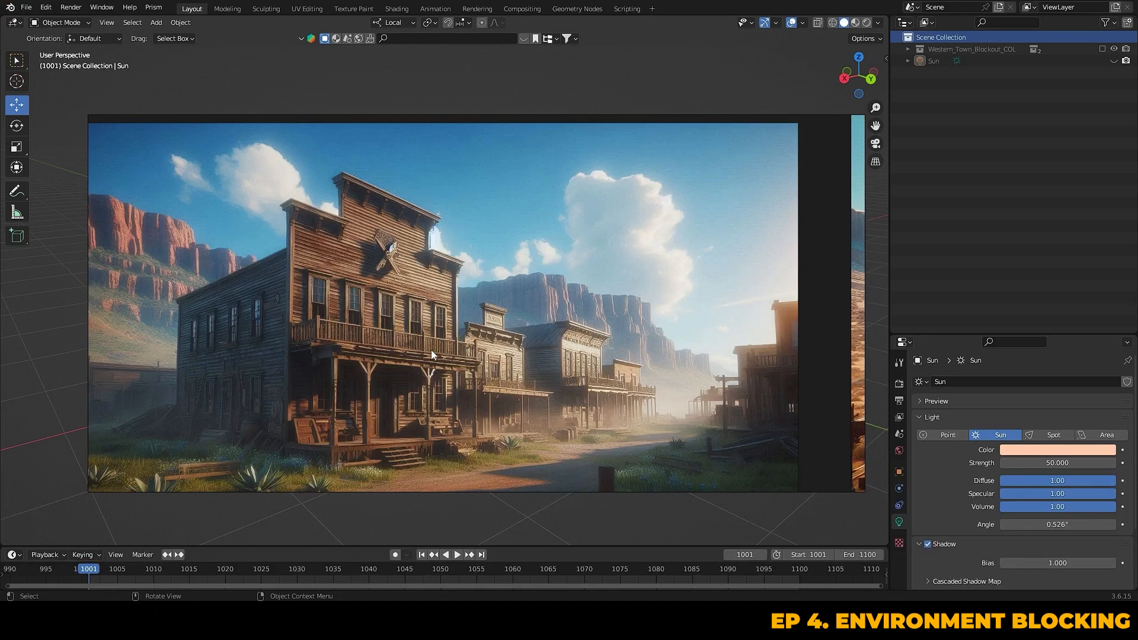
mouse_move(303, 458)
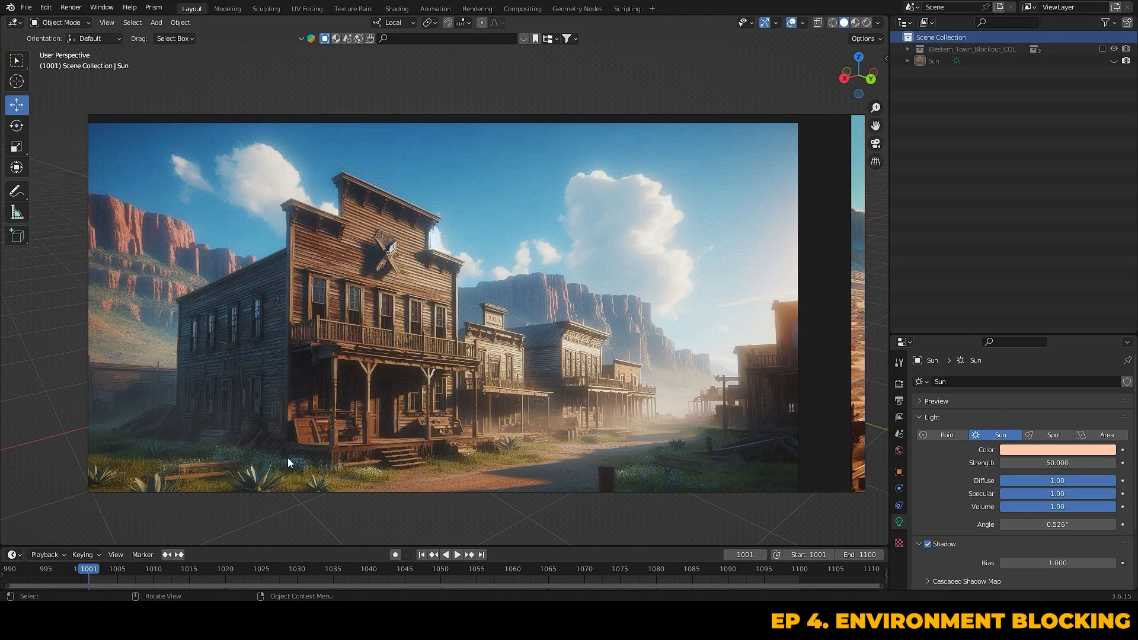
mouse_move(290, 464)
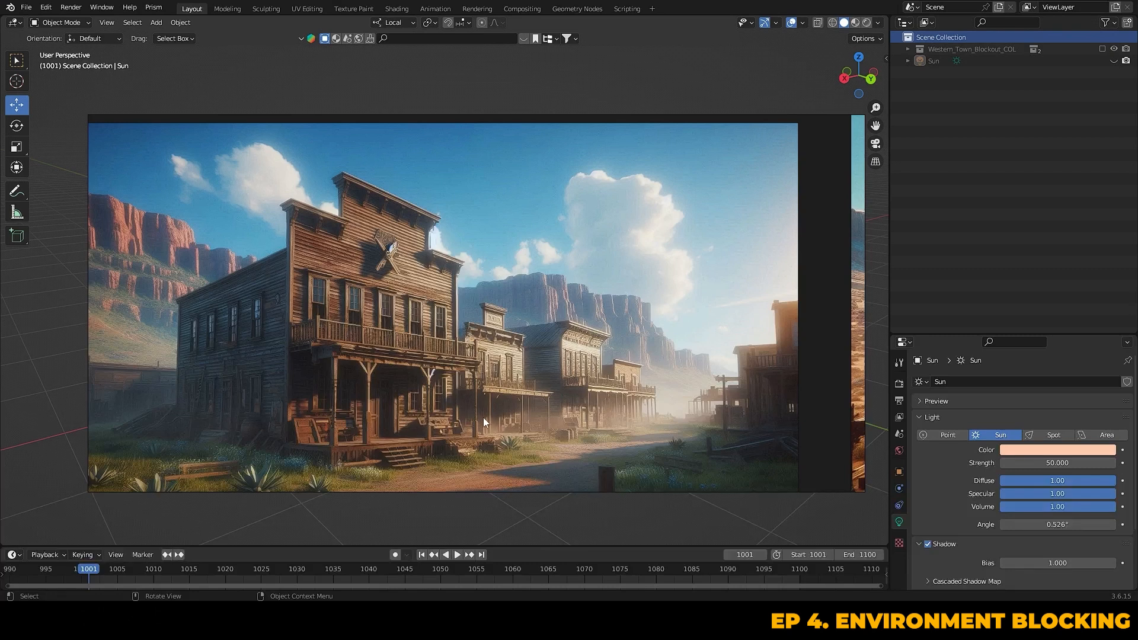
mouse_move(352, 222)
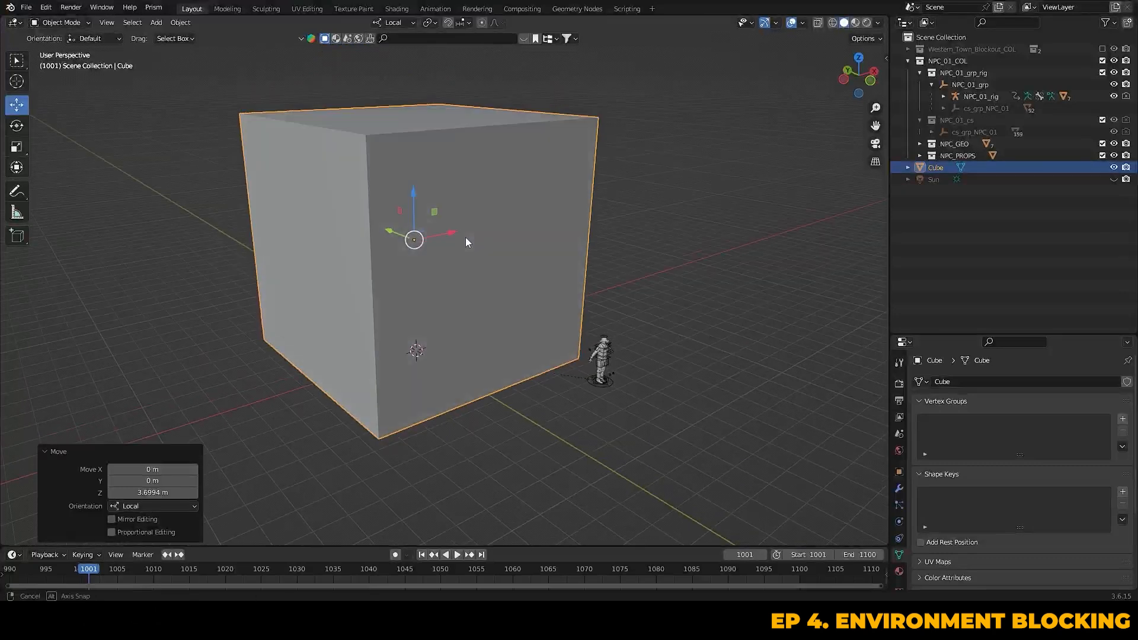
- Flatten the added cube into a thin wall and enter Edit Mode on it
key(Tab)
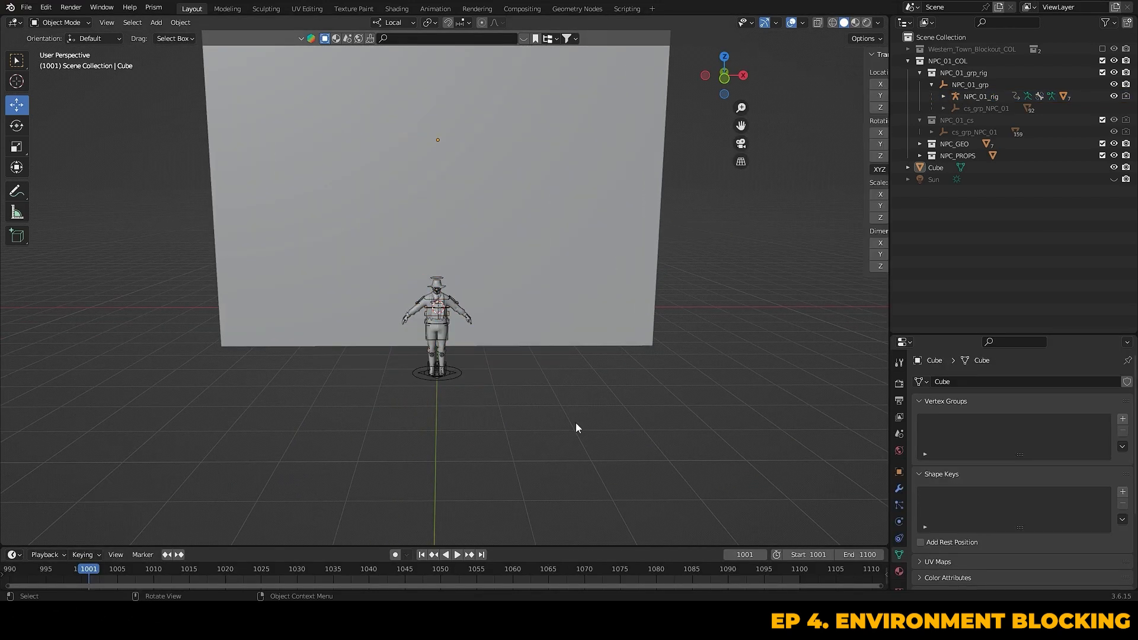
key(Tab)
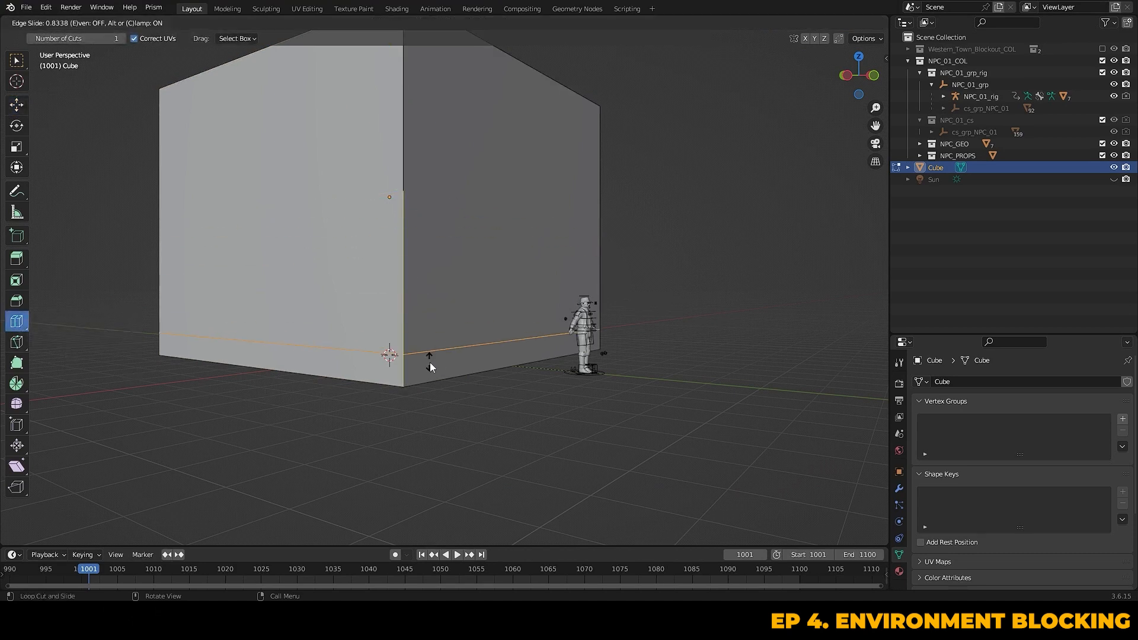
- Cut a horizontal loop near the block's base and another along the building's side
click(390, 356)
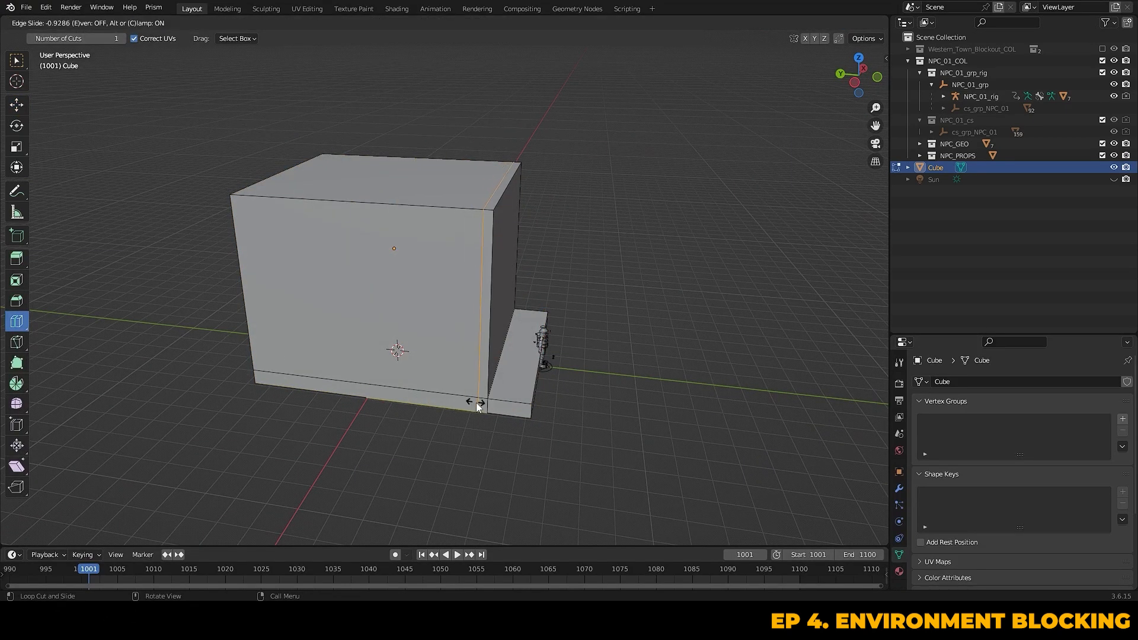
click(475, 403)
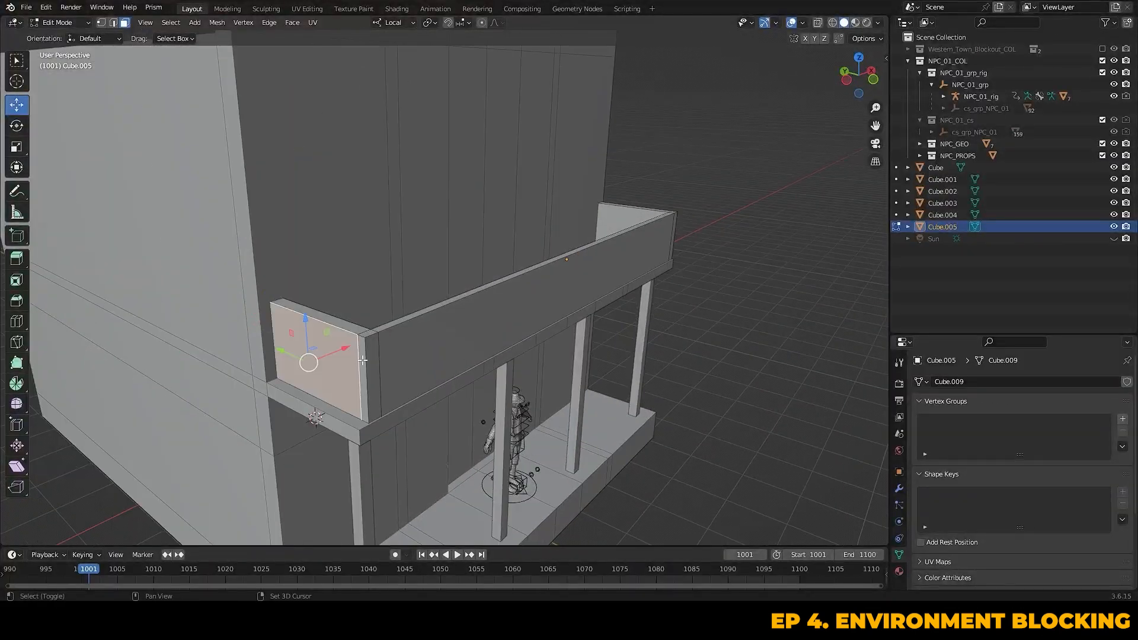
- Adjust the balcony's side railing panel in Edit Mode
key(Tab)
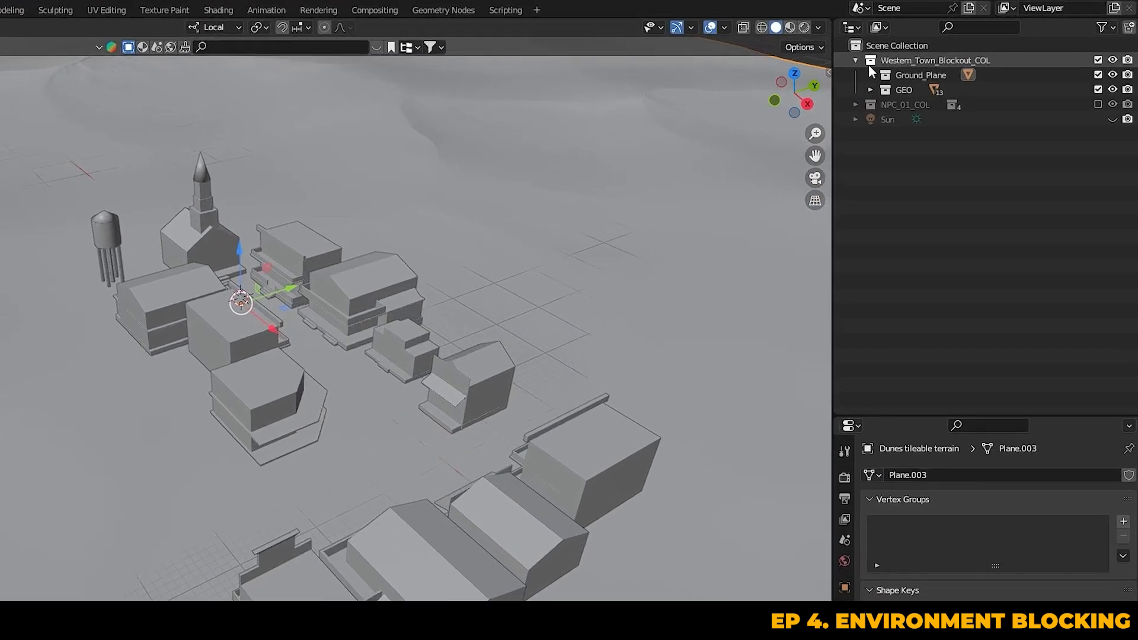
- Expand the GEO collection and select B1, then the Church, to locate them
right_click(936, 60)
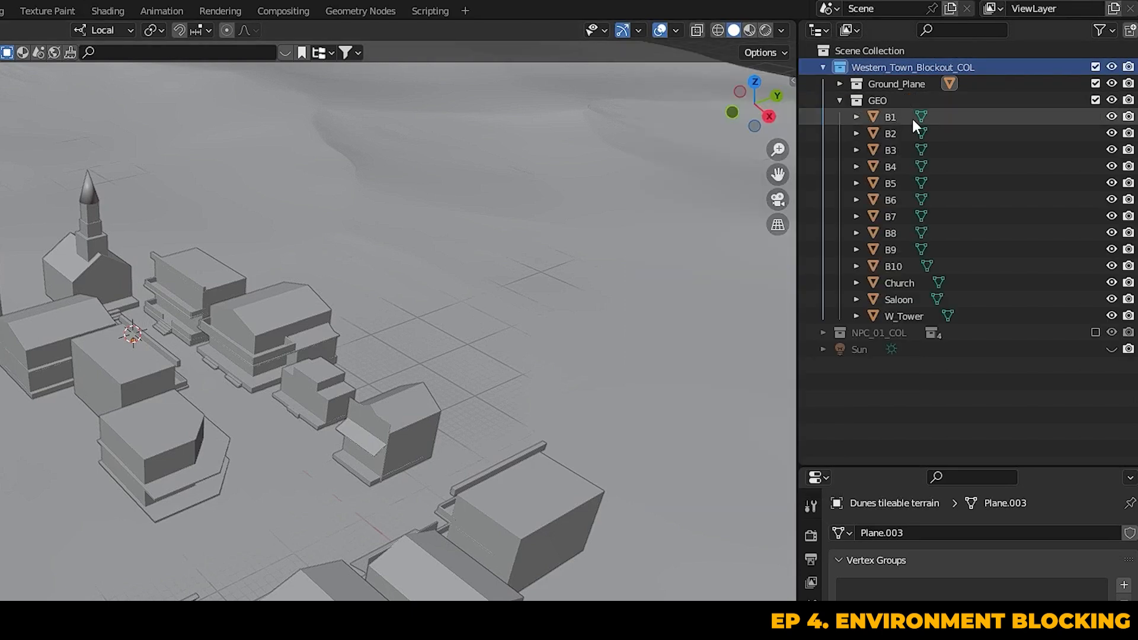
click(891, 116)
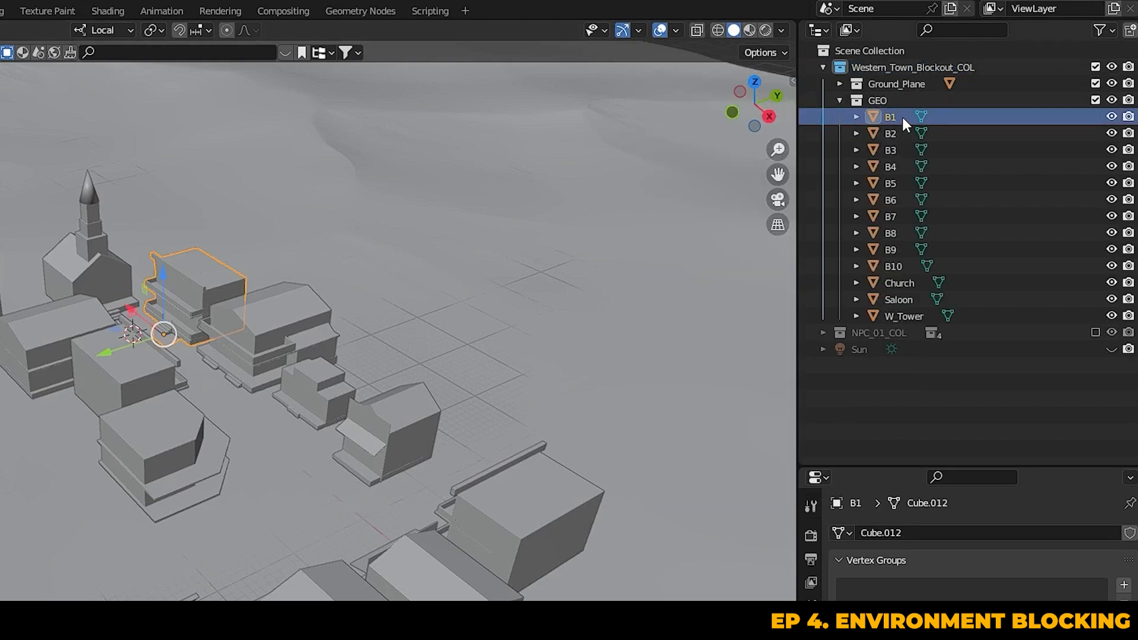
mouse_move(951, 282)
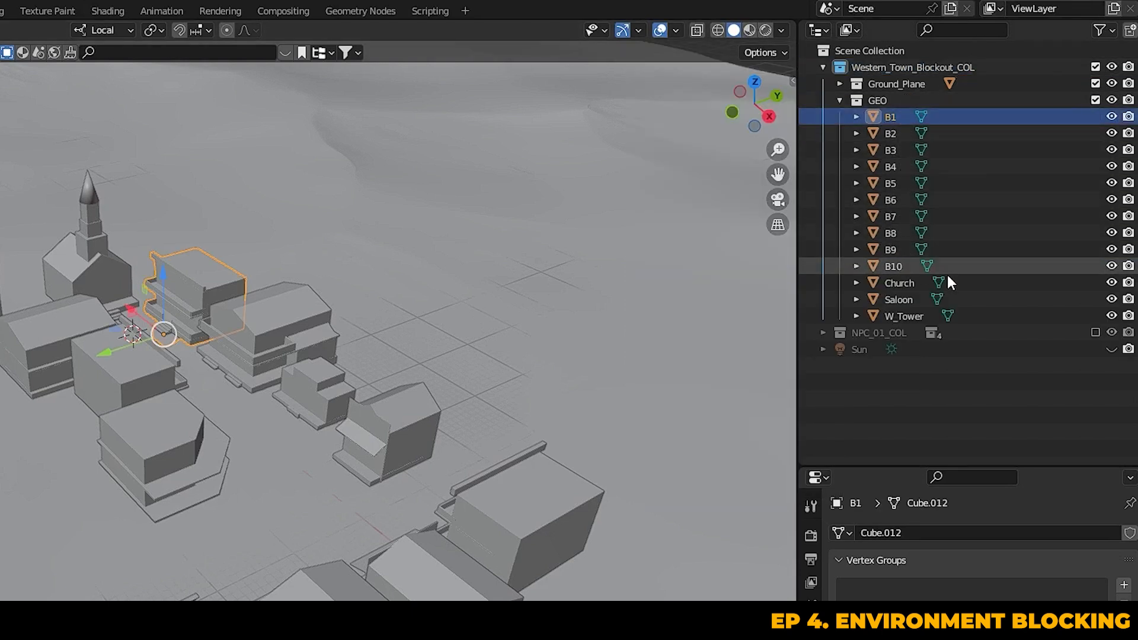
click(900, 283)
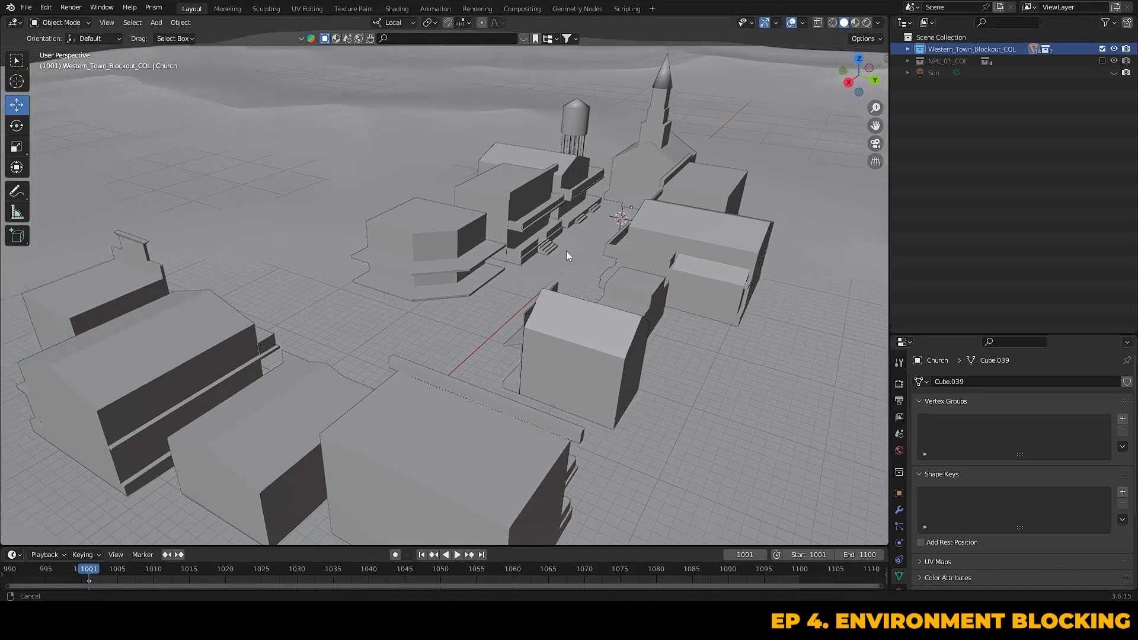
- Orbit around the town to survey the layout before creating the WST_Blocking shot
drag(567, 256, 537, 198)
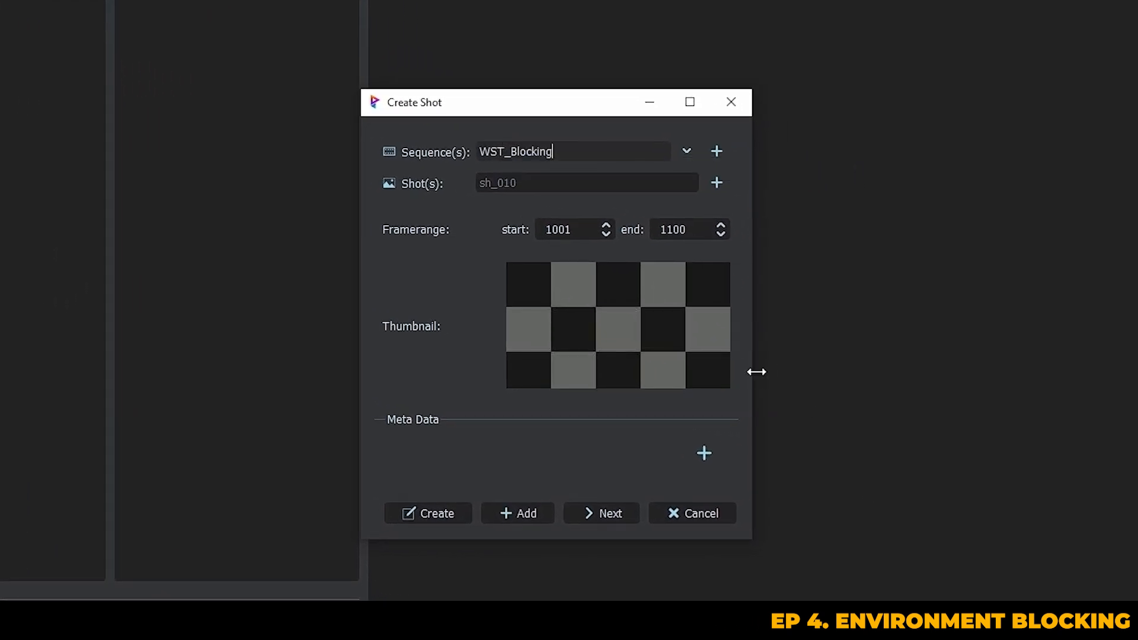
- Enter the shot name starting 'sh_' and create it, landing in the State Manager
text(s)
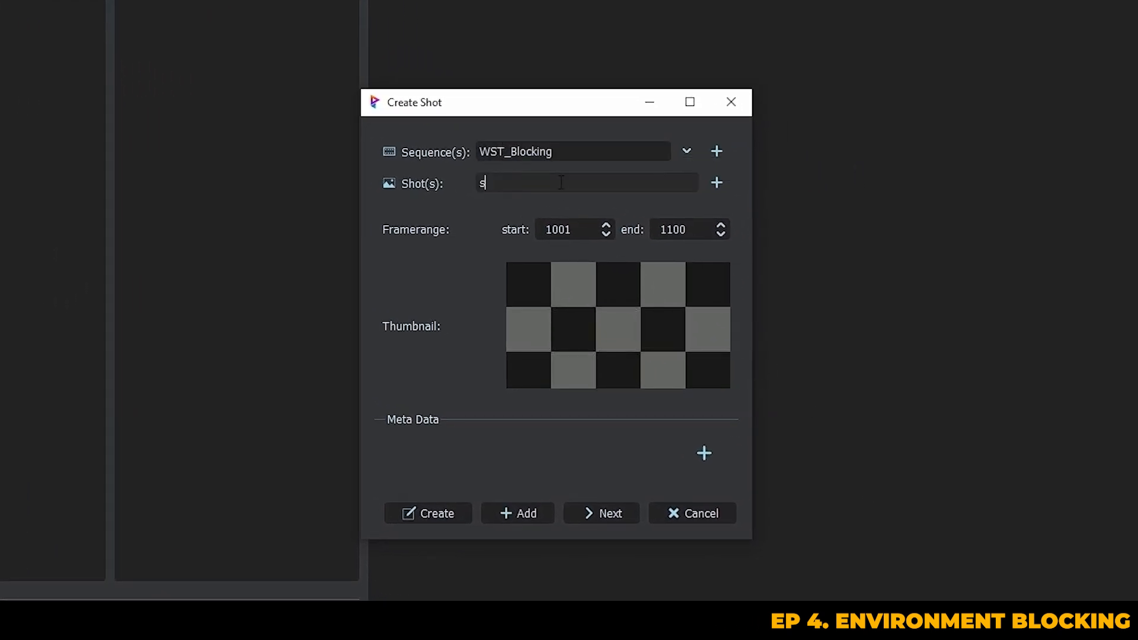
text(h_)
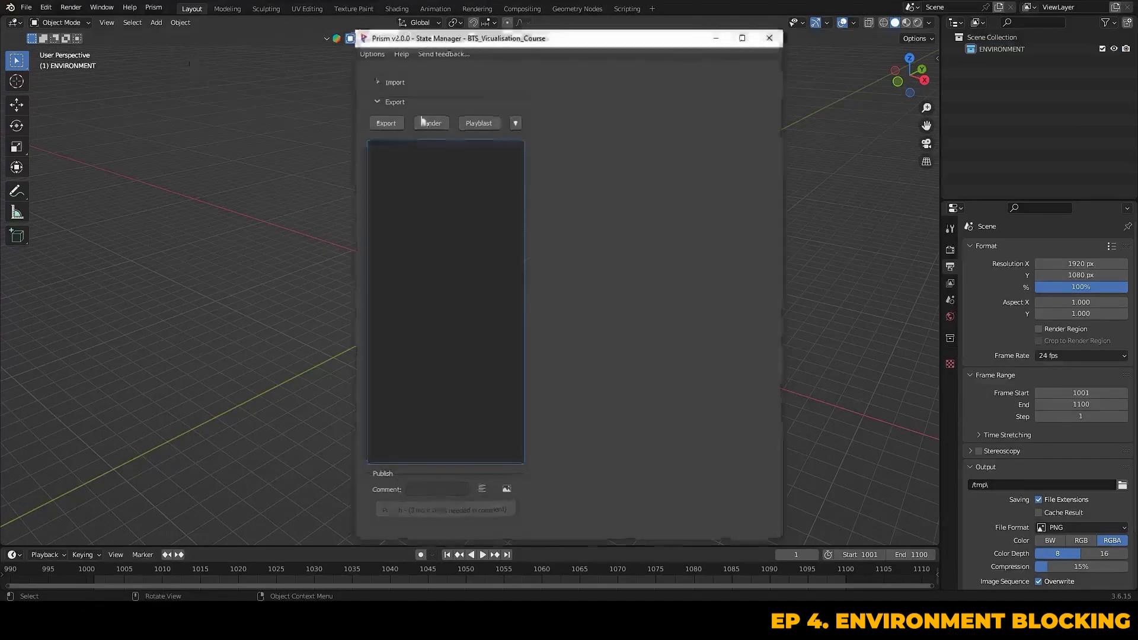
- Switch the State Manager from export to import and start a new import
click(377, 102)
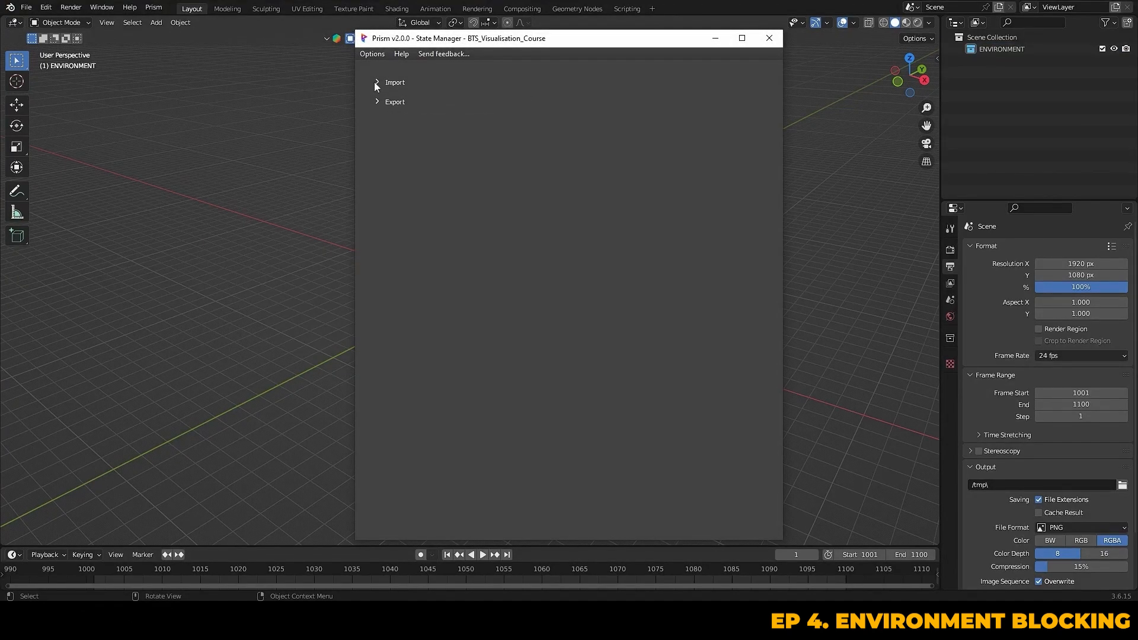
click(378, 81)
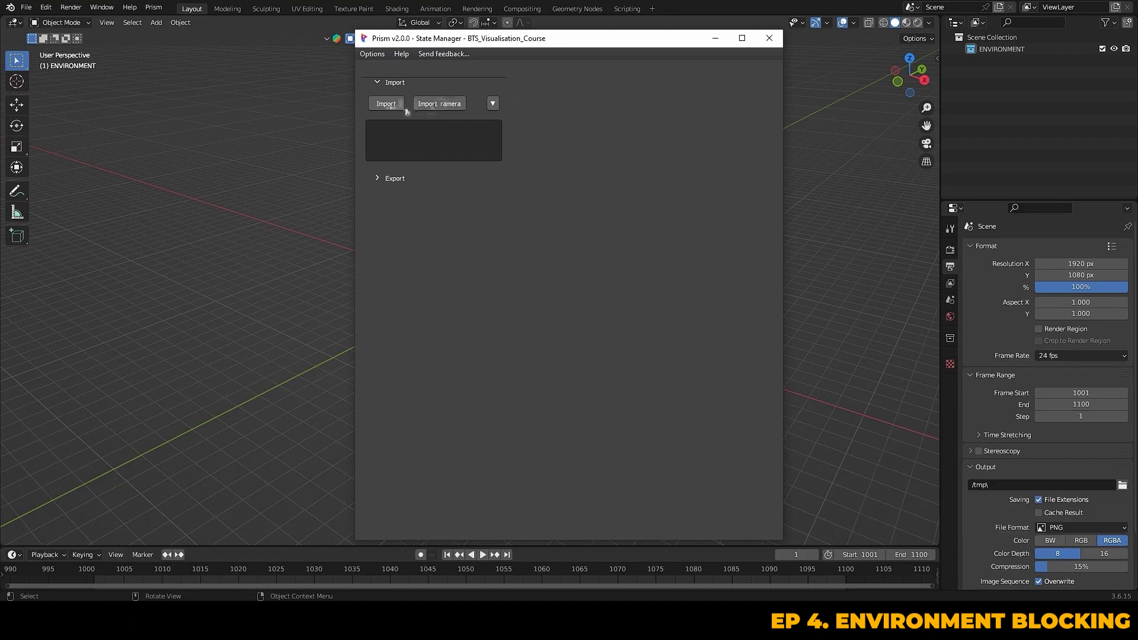
click(25, 7)
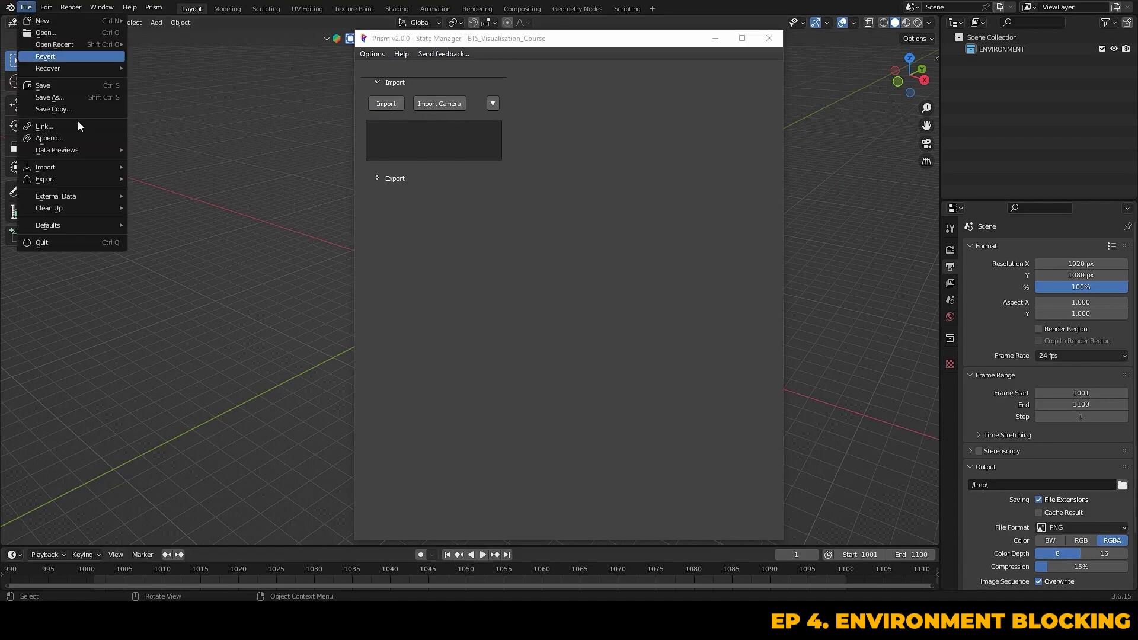
mouse_move(49, 138)
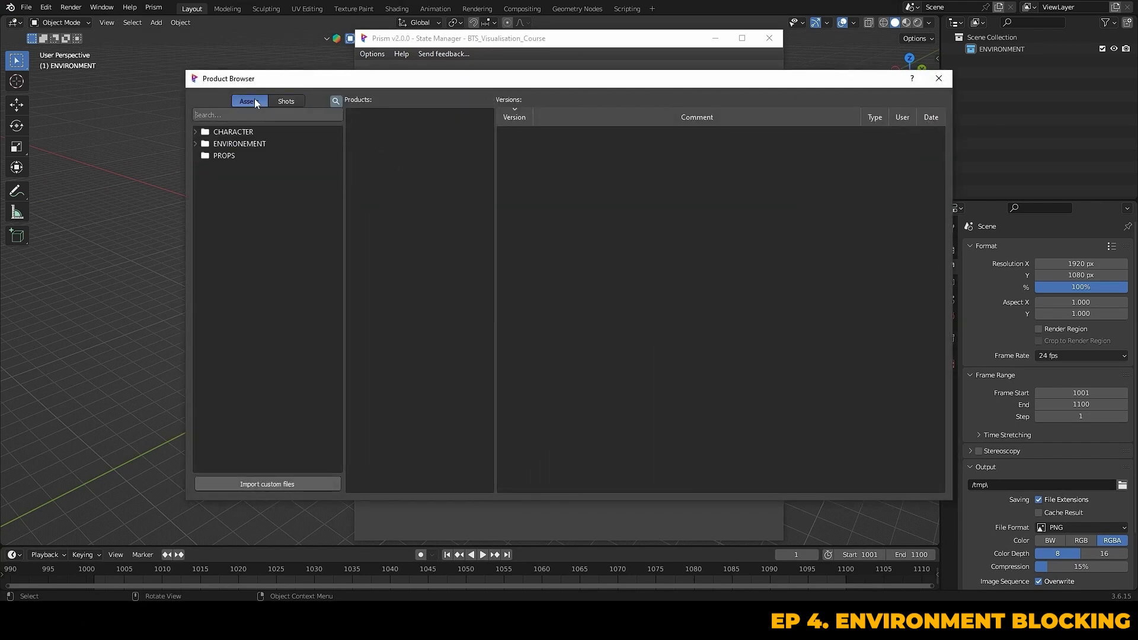
- Import the master version of ENVIRONMENT > Western_Town, accepting the FPS mismatch
click(238, 143)
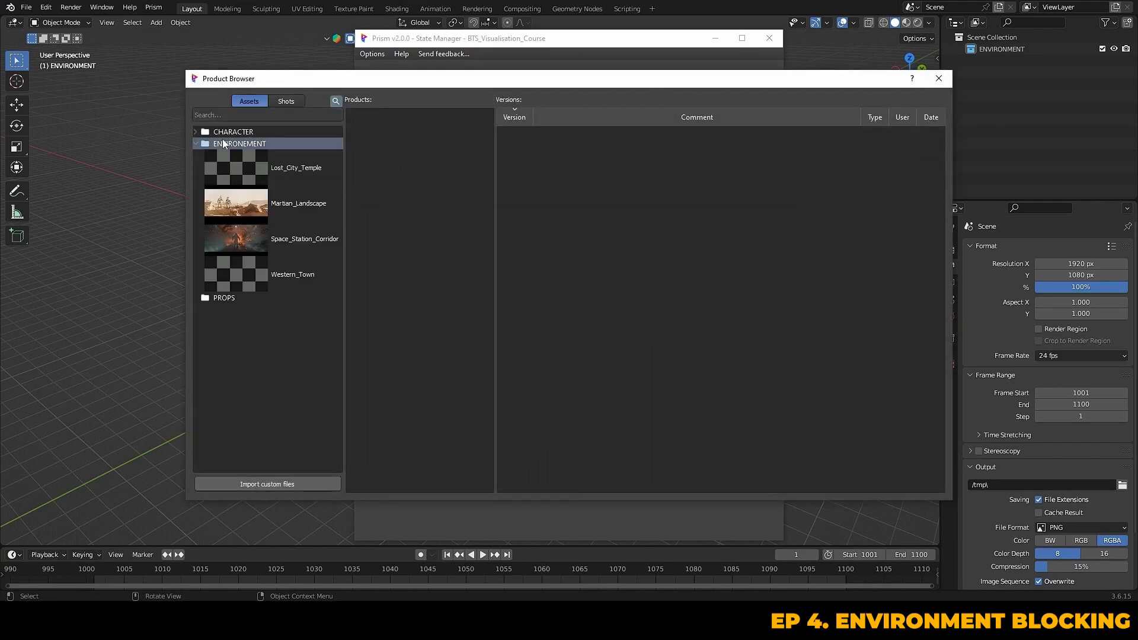
click(292, 274)
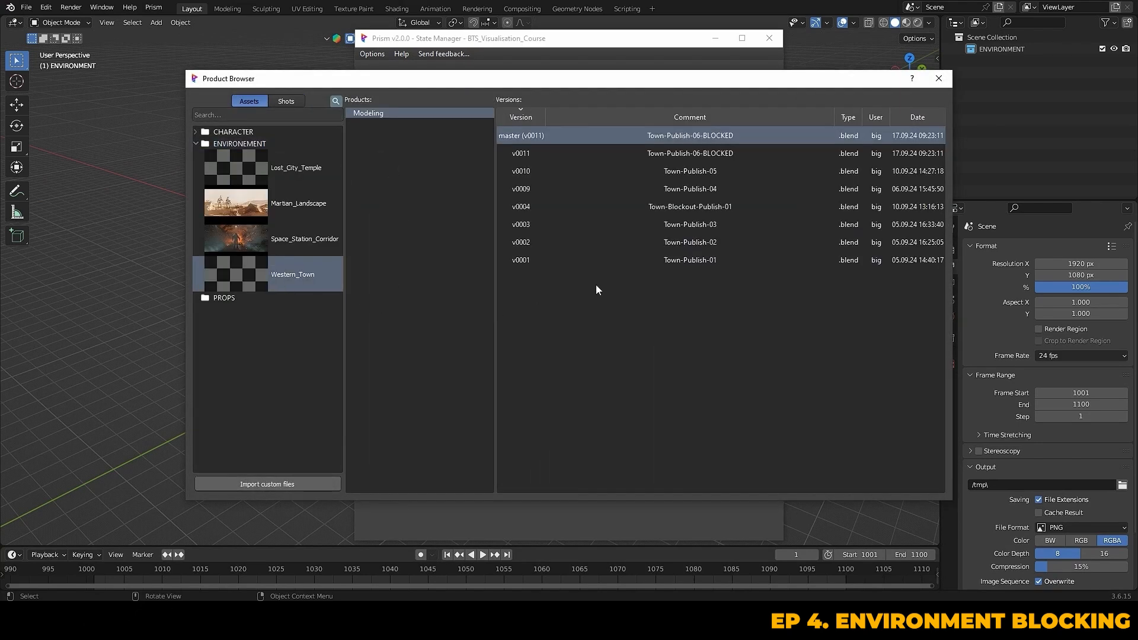
double_click(691, 135)
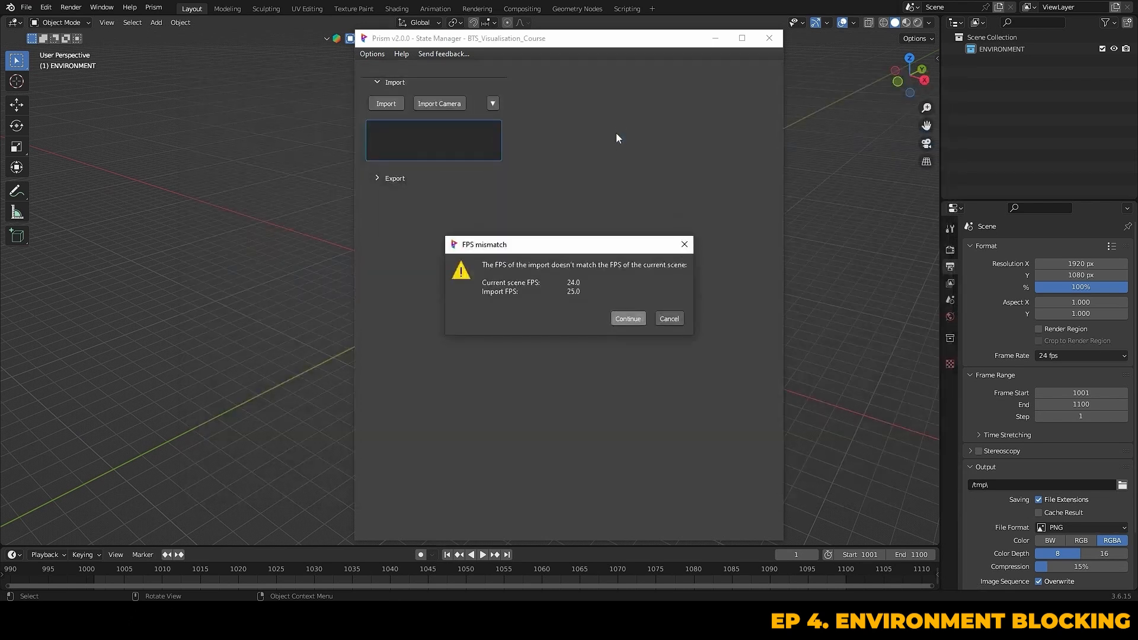
click(627, 319)
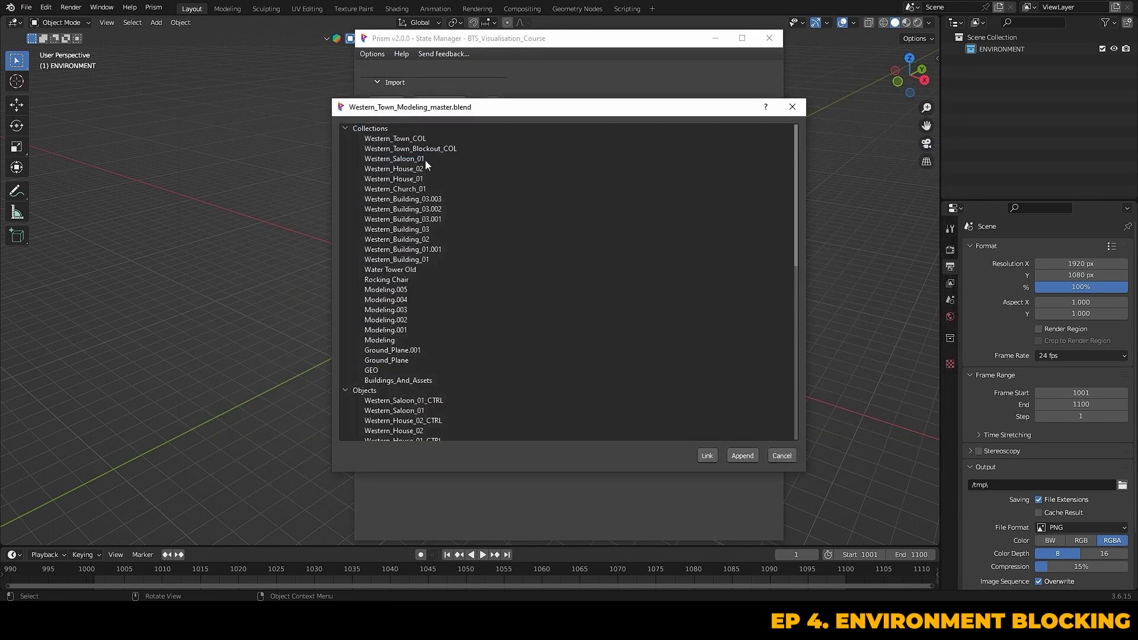
- Link the Western_Town_Blockout_COL collection into the ENVIRONMENT scene
click(409, 148)
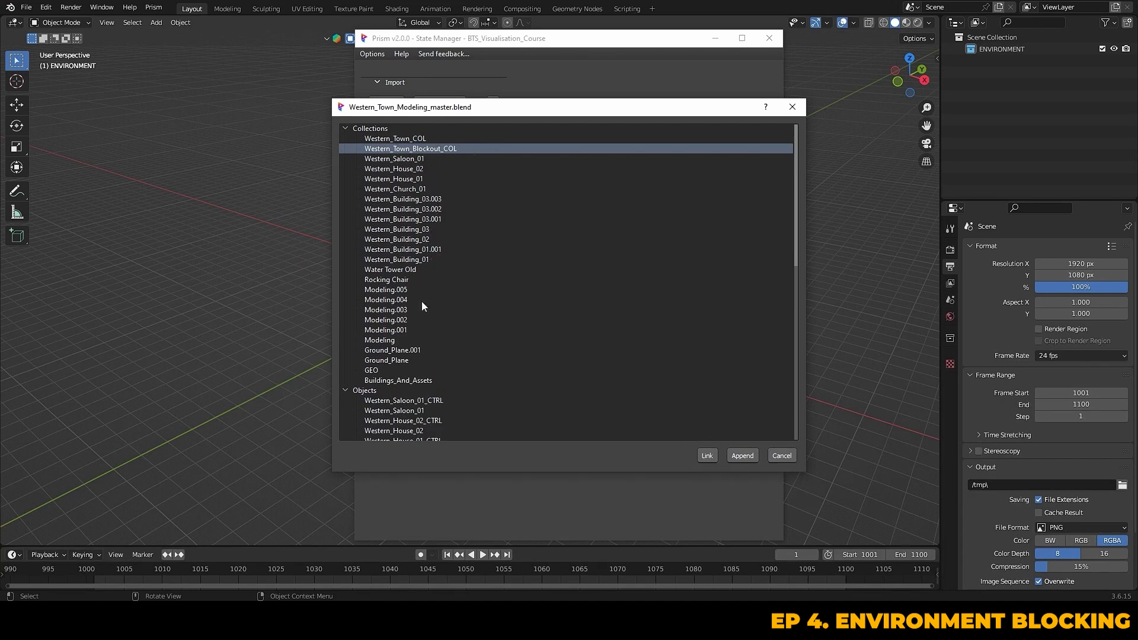
mouse_move(729, 524)
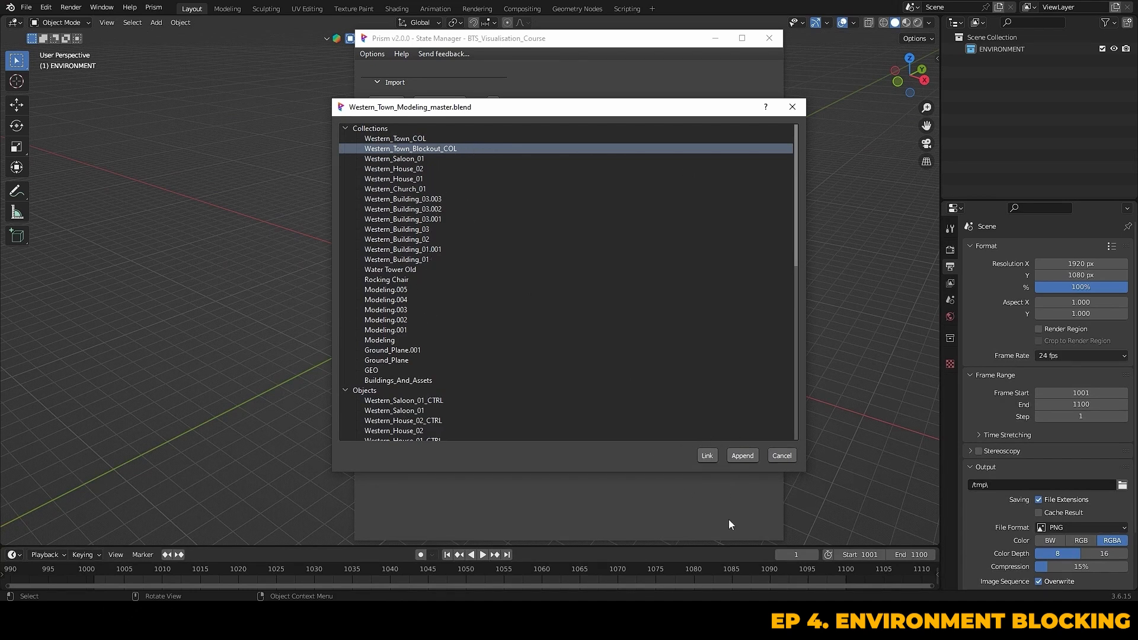
mouse_move(743, 493)
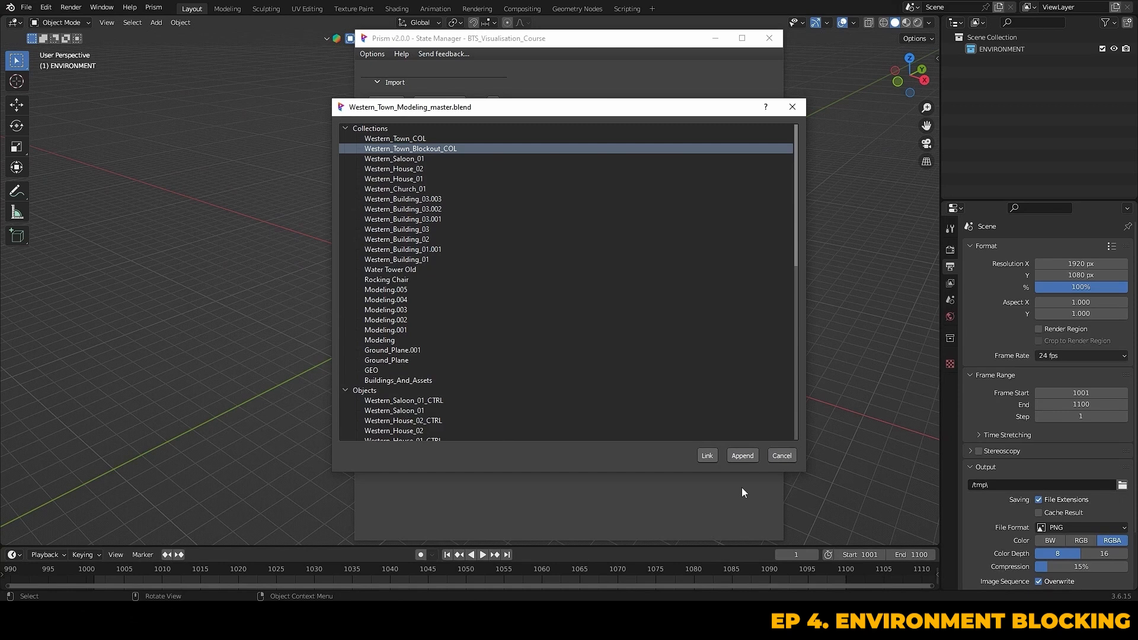
mouse_move(707, 456)
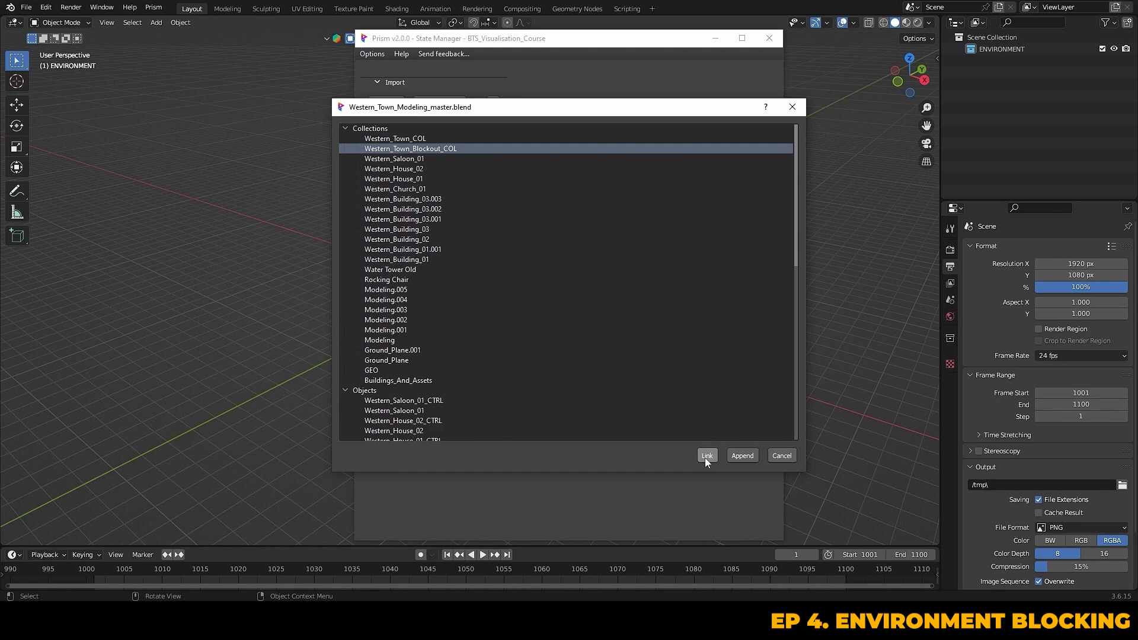
click(706, 456)
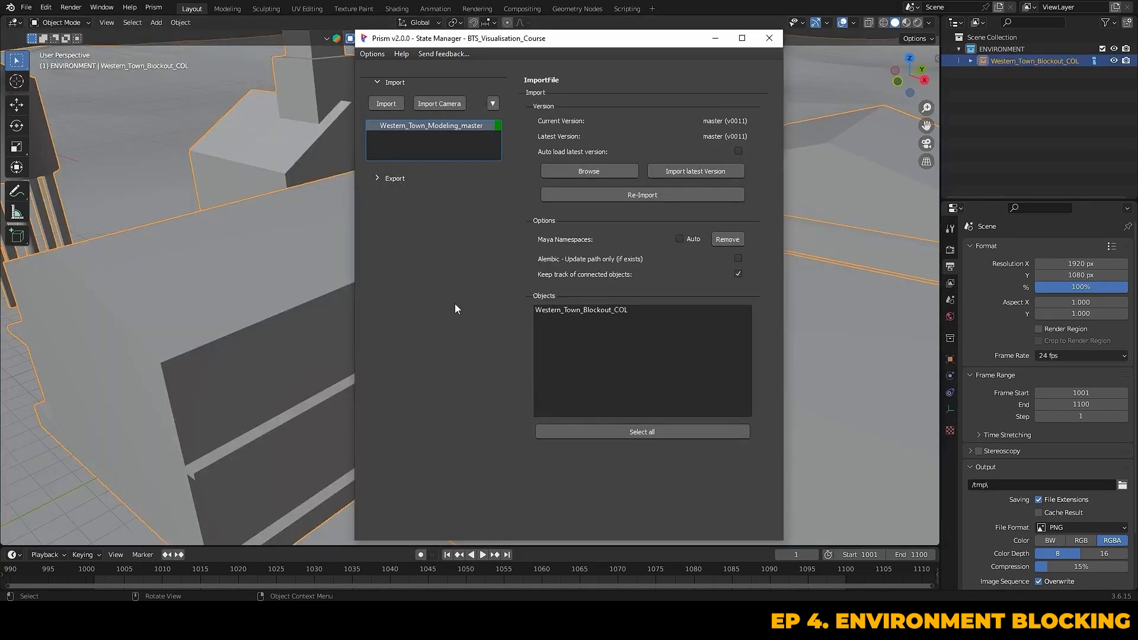
- Close the State Manager and set the Asset Browser import method to Link
click(769, 38)
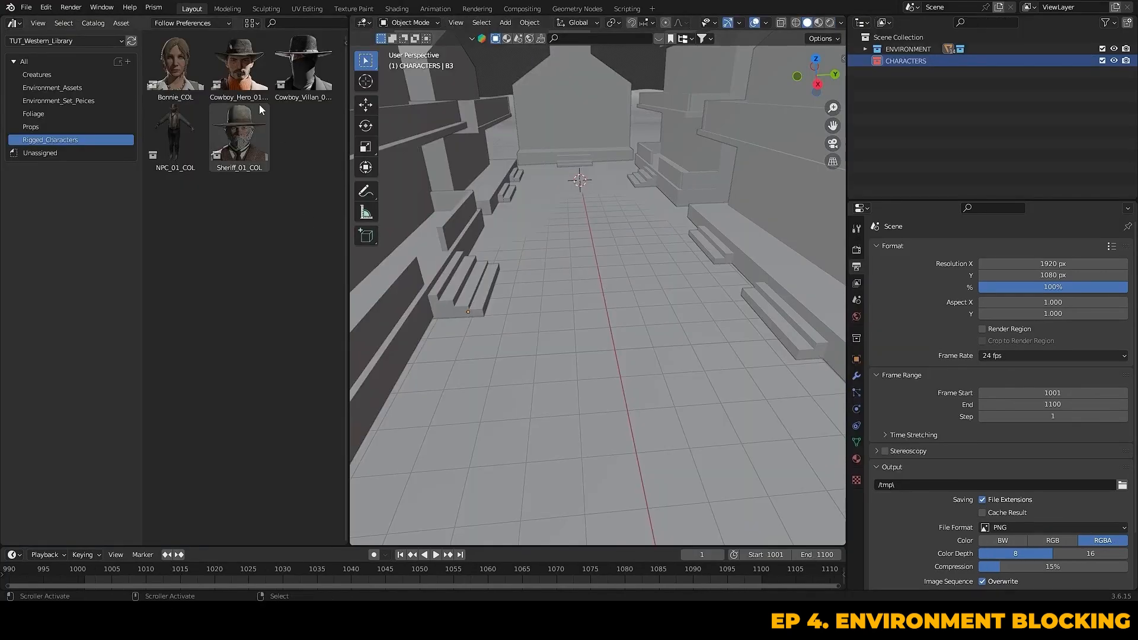
drag(238, 62, 602, 294)
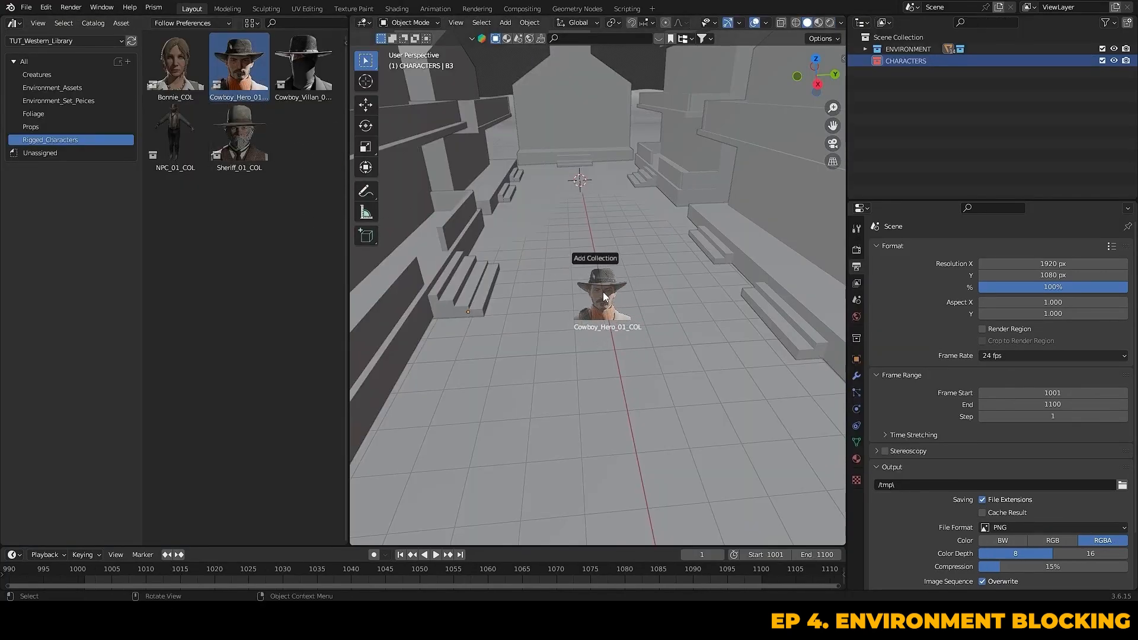
click(190, 23)
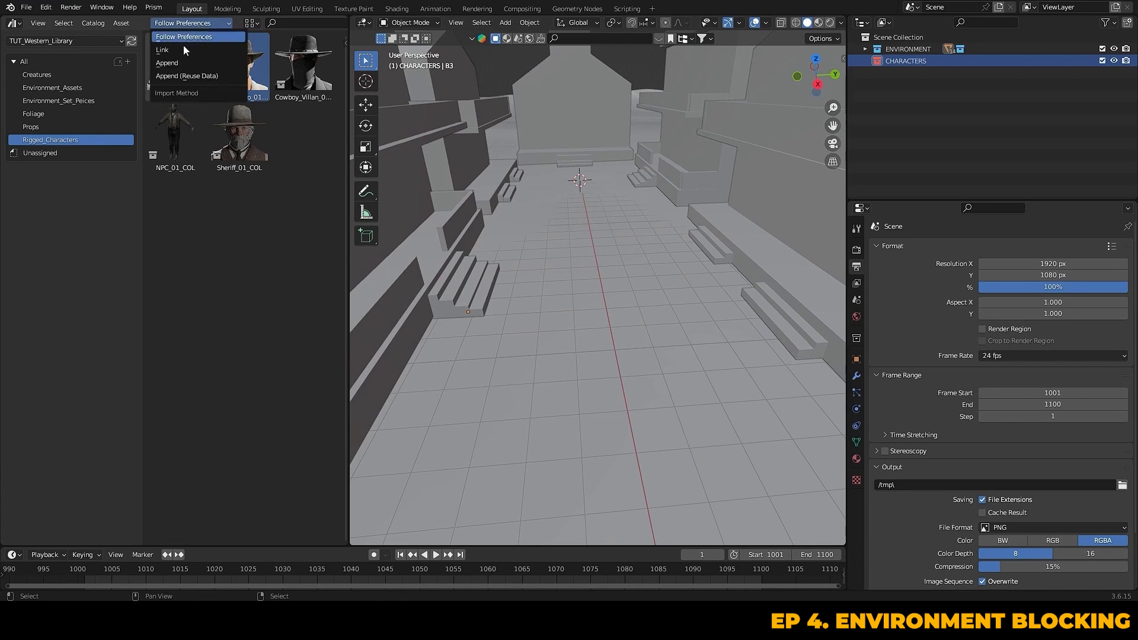
click(163, 50)
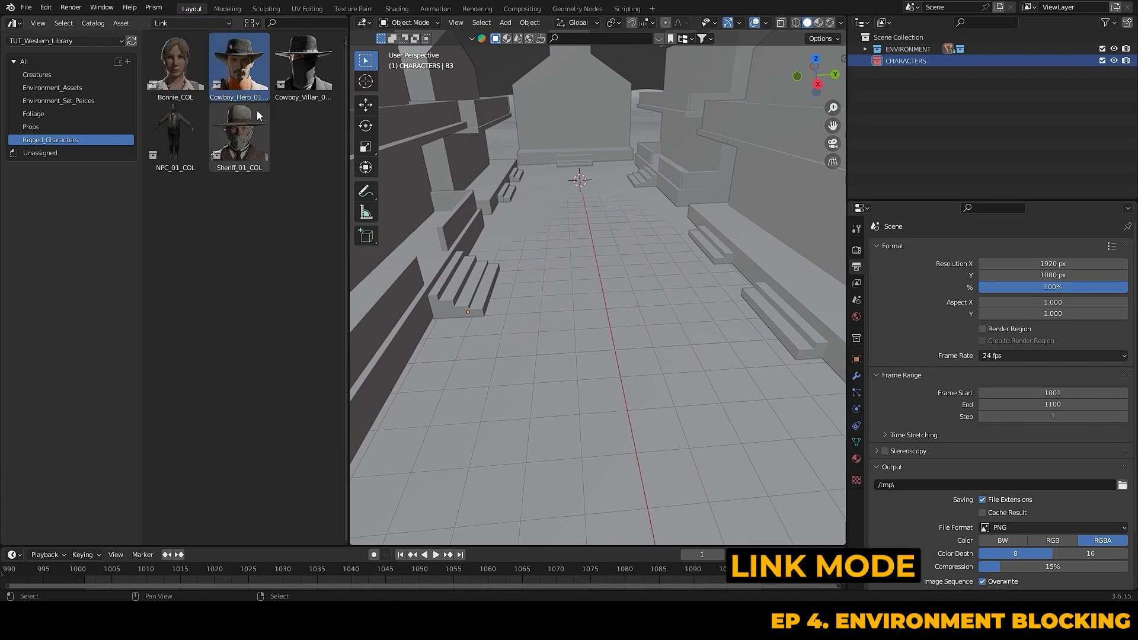
- Link Cowboy_Hero_01_COL and the other rigged characters into the CHARACTERS collection
drag(238, 62, 600, 283)
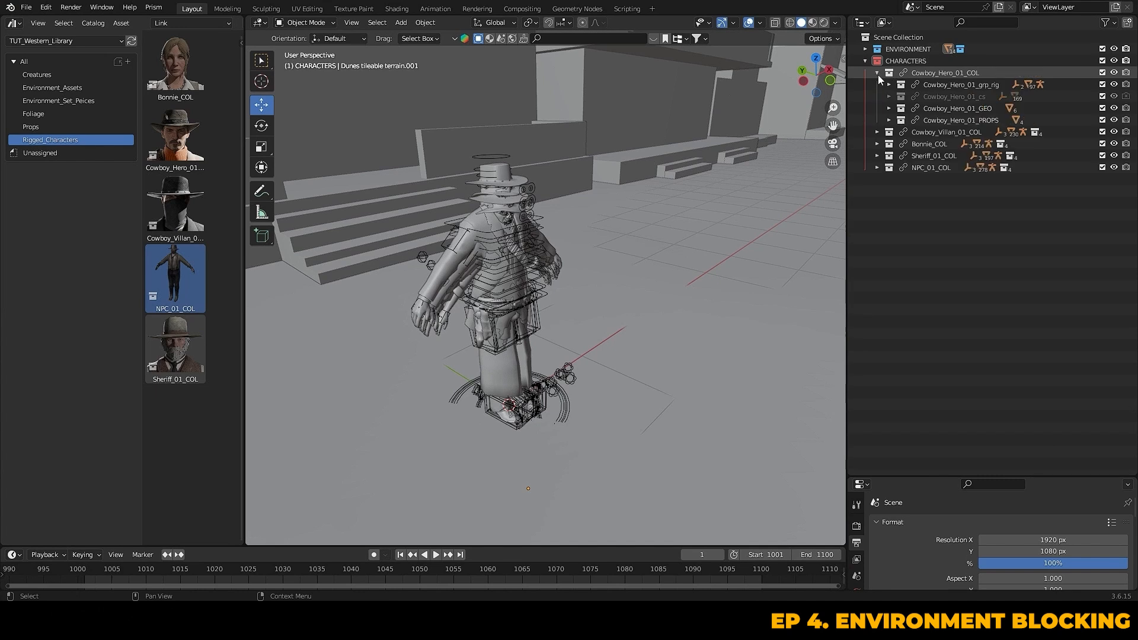
click(878, 132)
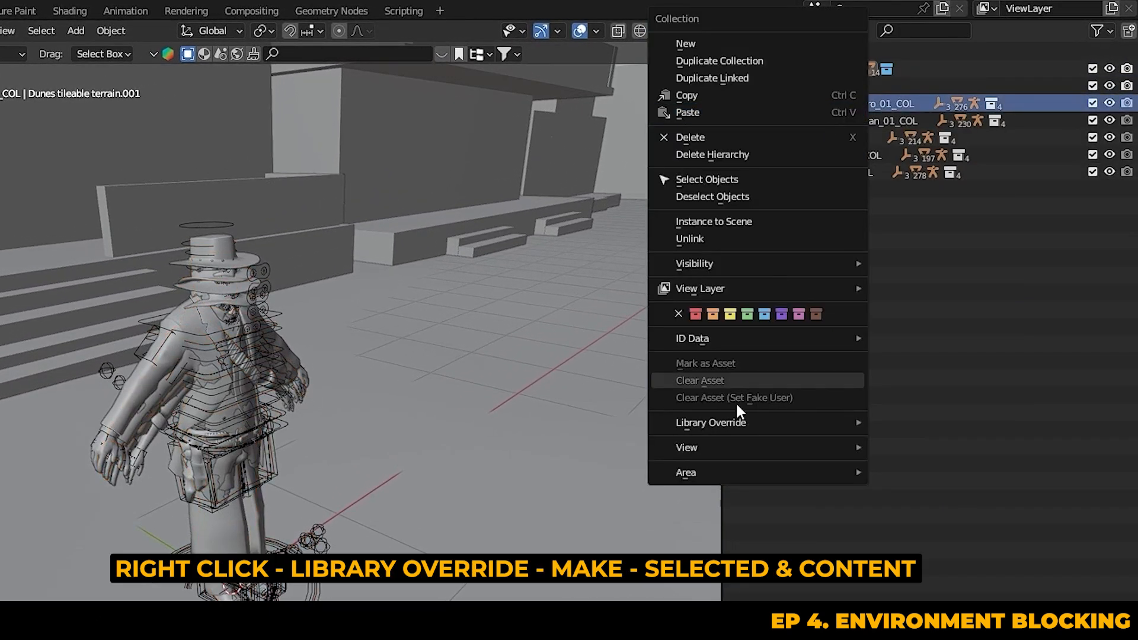
mouse_move(710, 422)
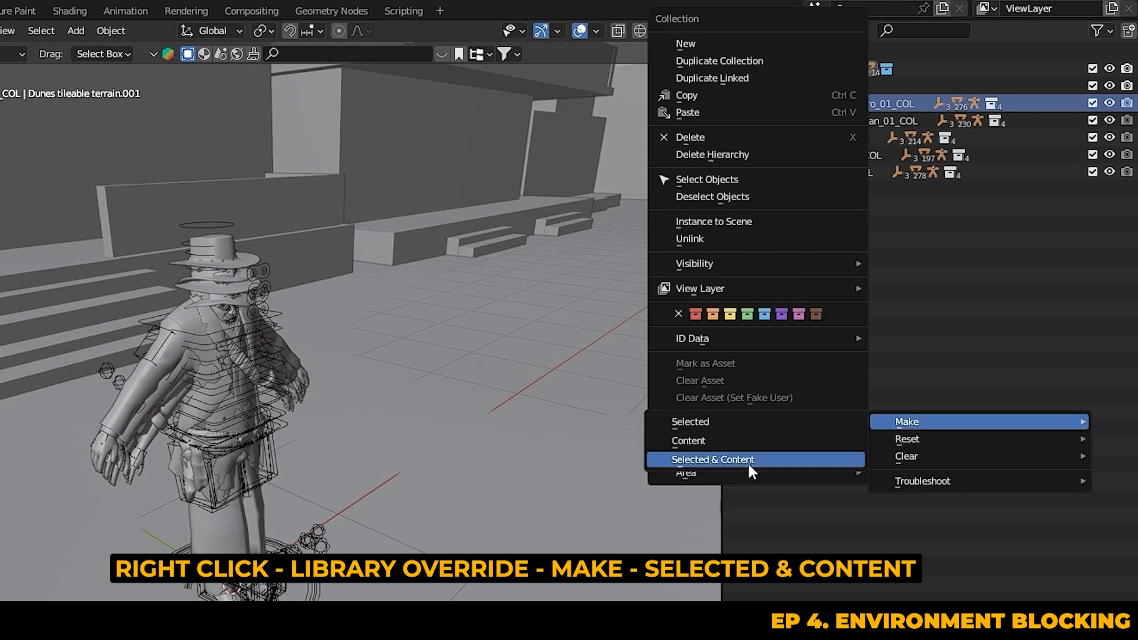
- Make the character collections library overrides with Selected & Content and inspect Cowboy_Hero_01_COL
click(712, 460)
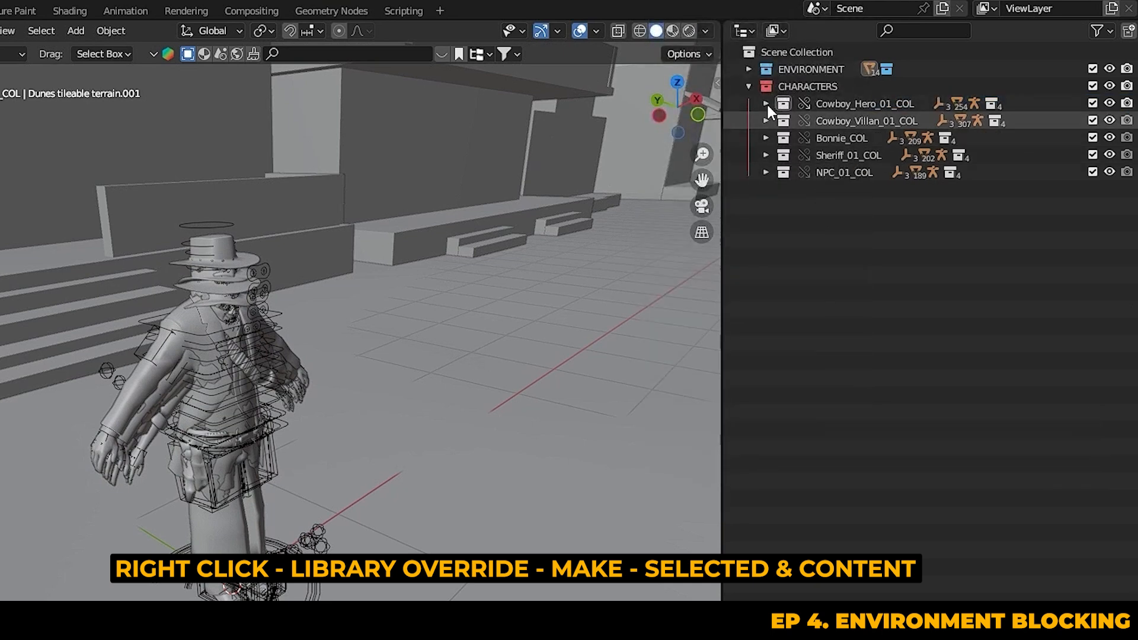
click(767, 104)
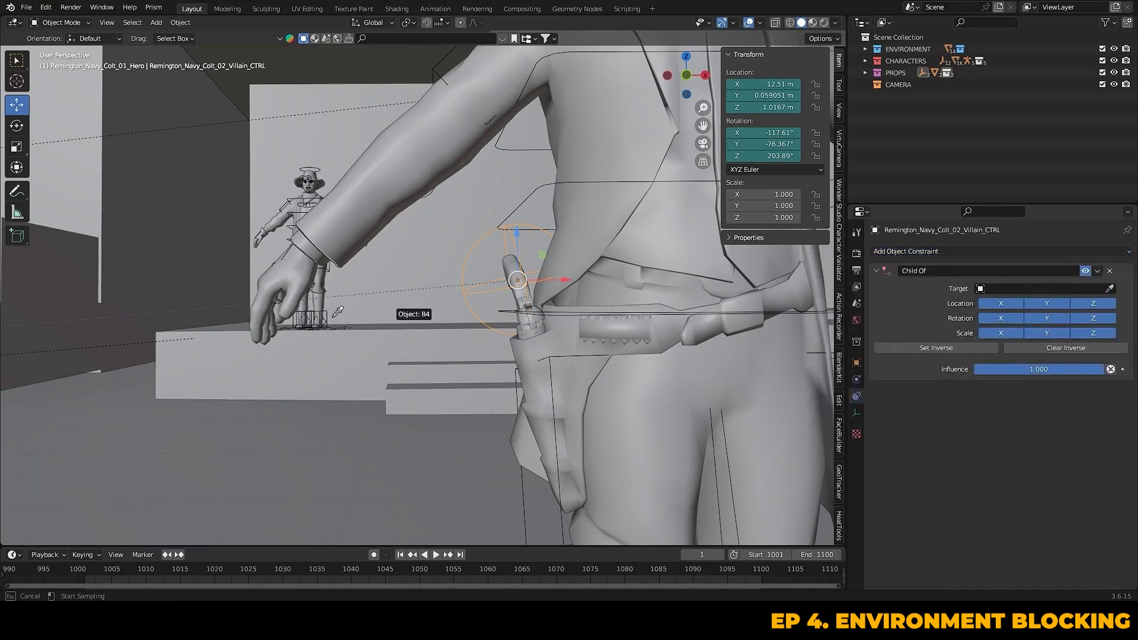
mouse_move(590, 176)
text(root)
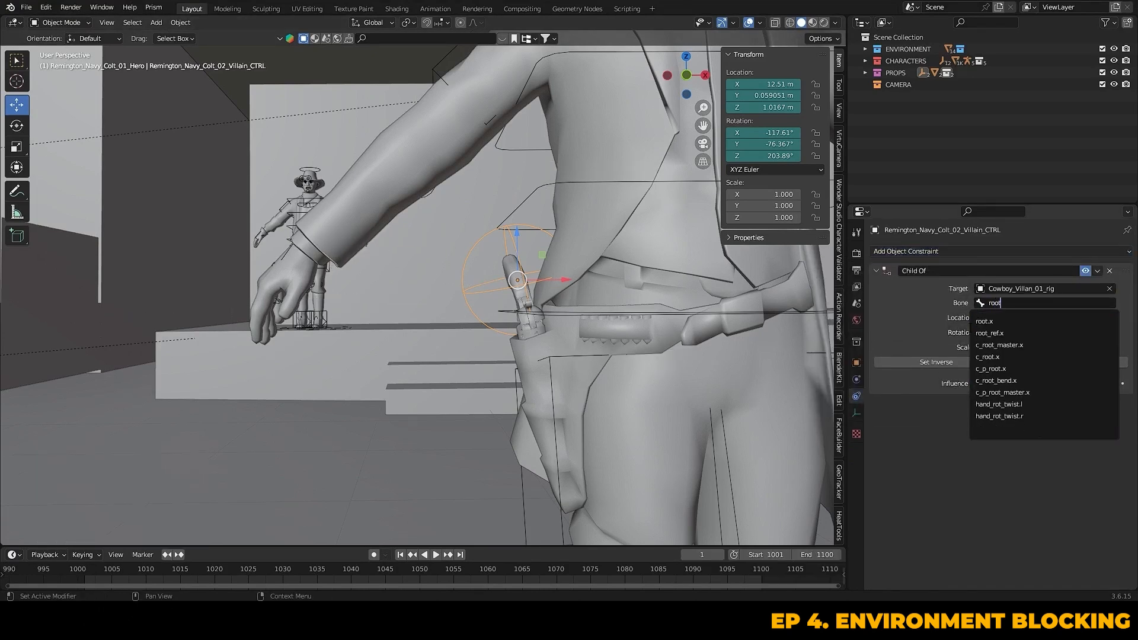
- Target the revolver's Child Of constraint at bone root.x of Cowboy_Villan_01_rig
click(986, 321)
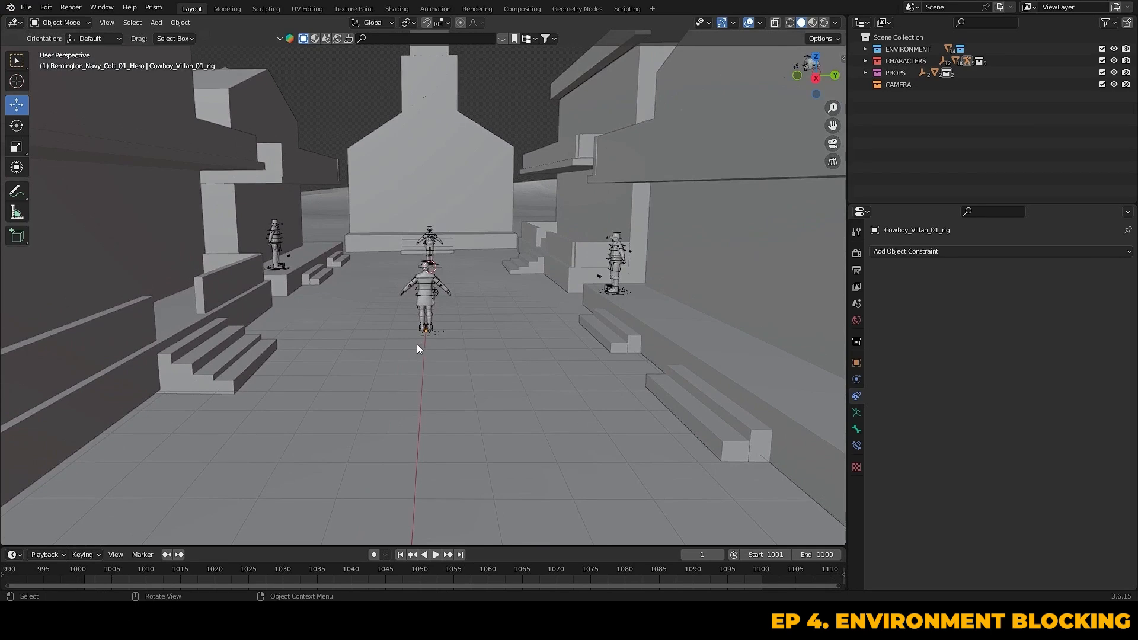
drag(417, 349, 459, 329)
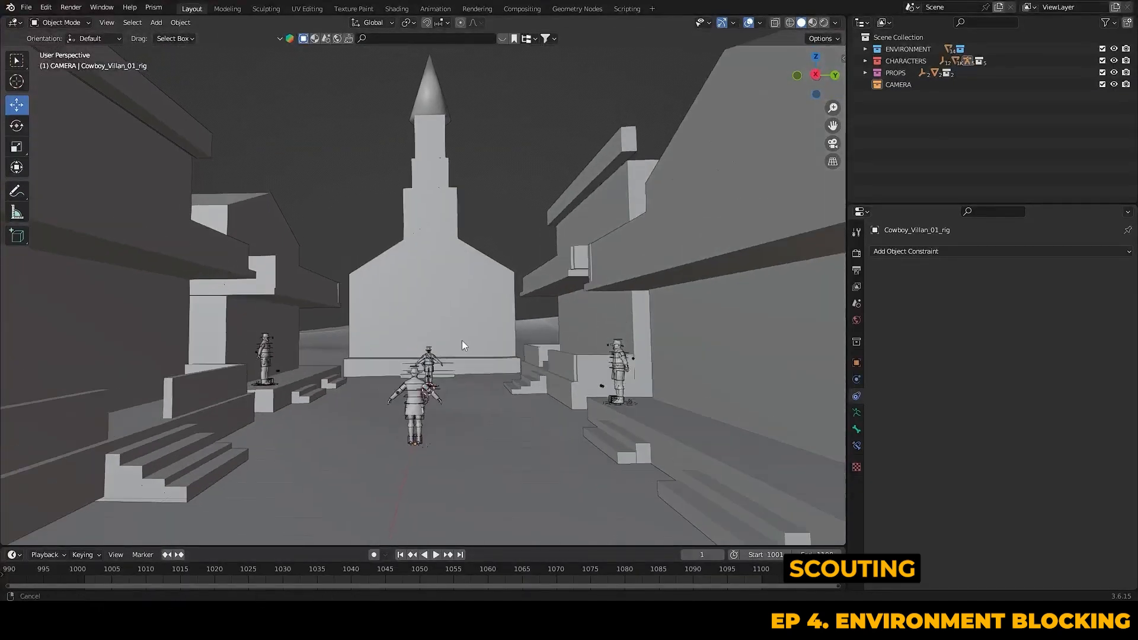
drag(464, 345, 370, 276)
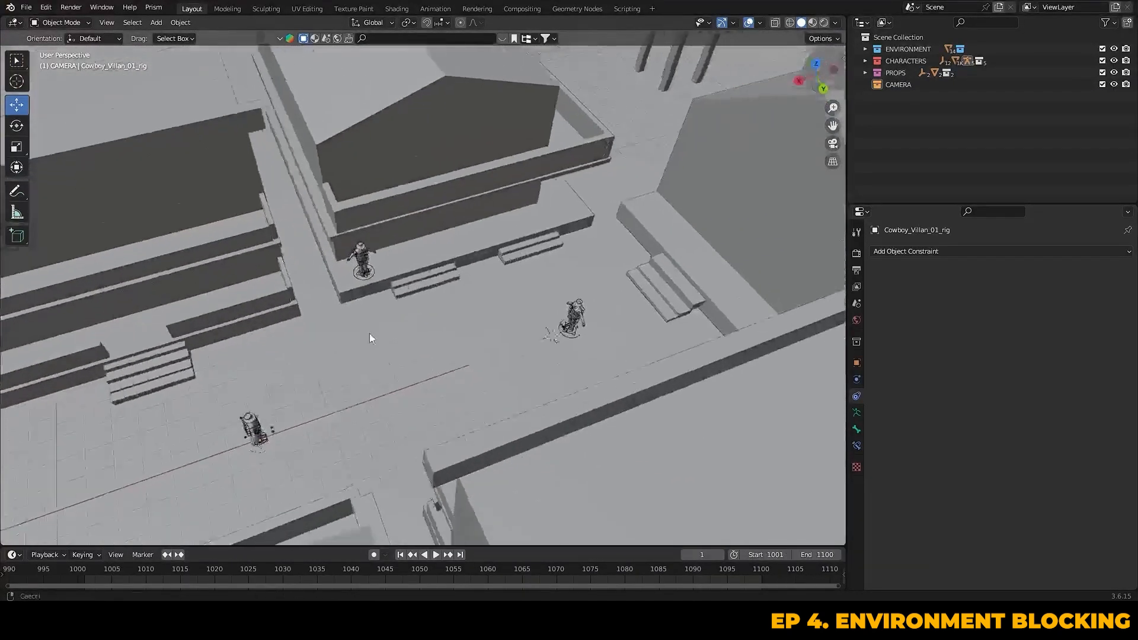
drag(370, 338, 428, 379)
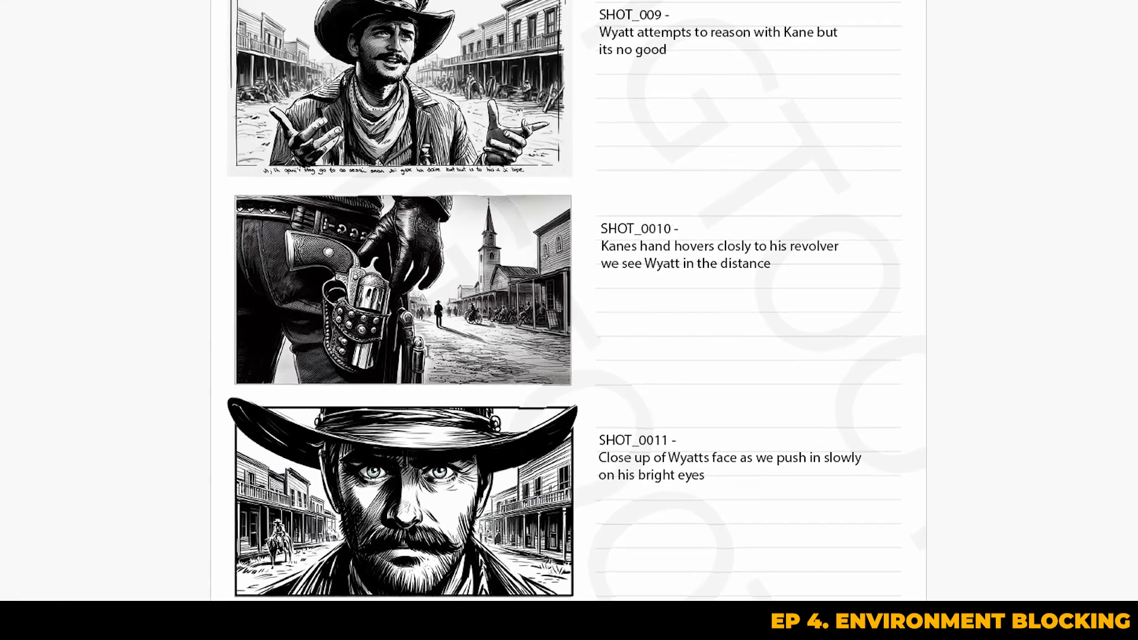
scroll(down, 3)
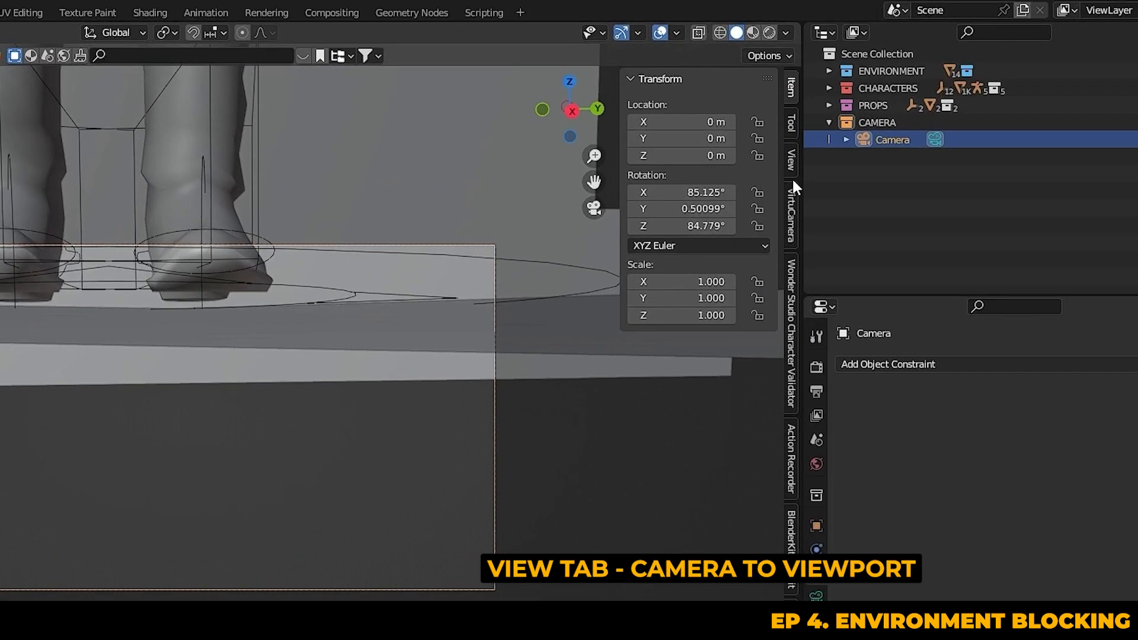
- Lock the camera to view, frame the holstered revolver, and begin renaming it 'Sh…'
click(791, 162)
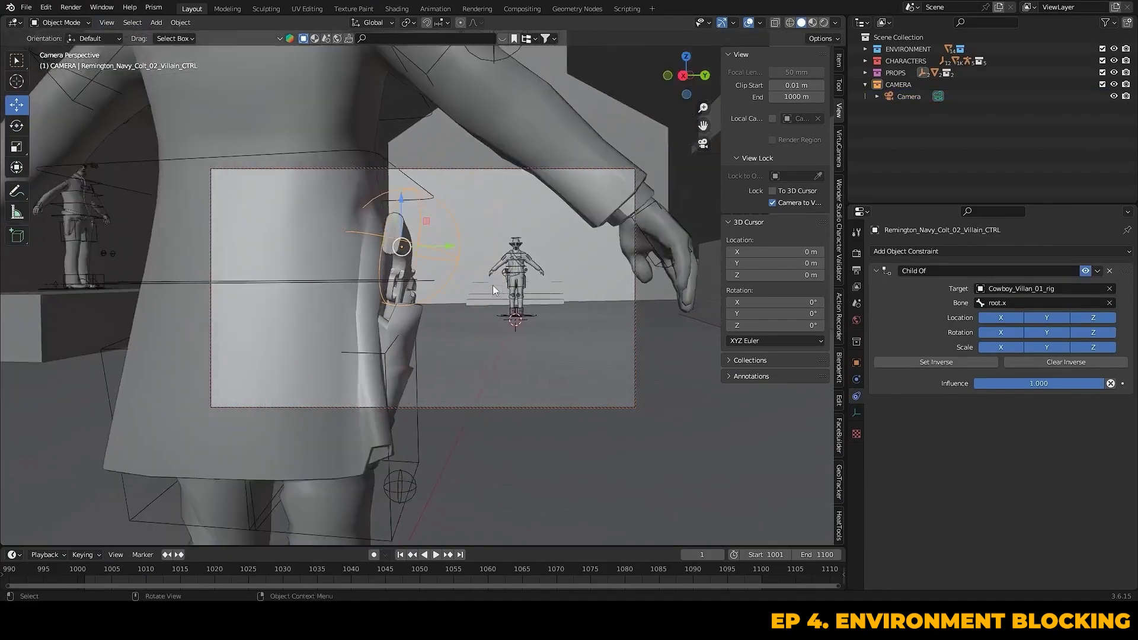
drag(493, 291, 472, 319)
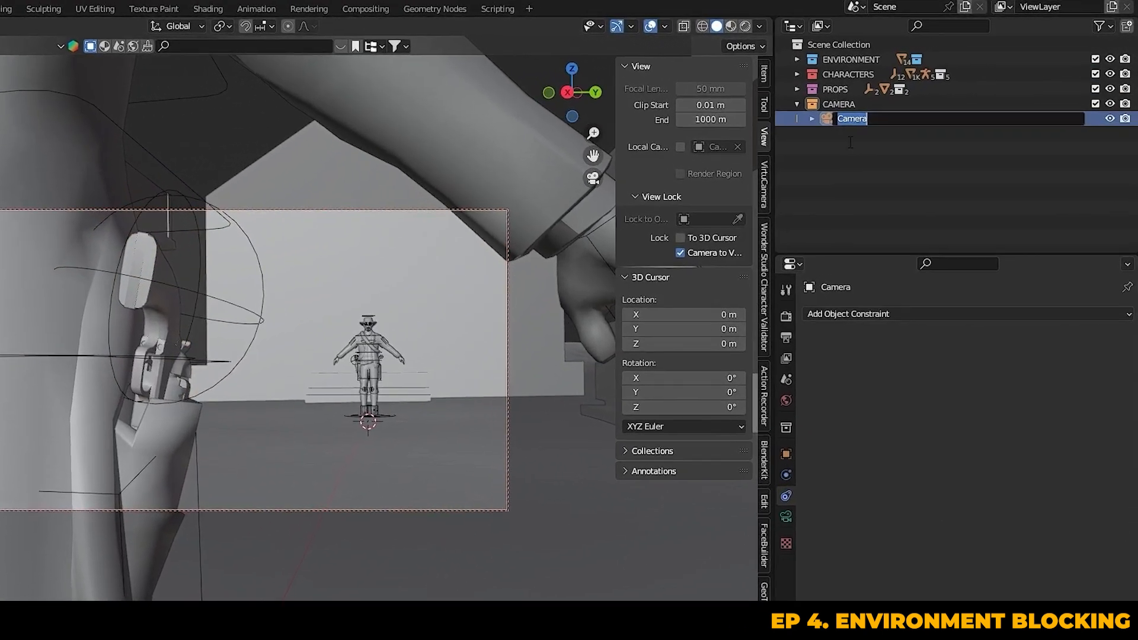
text(Sh)
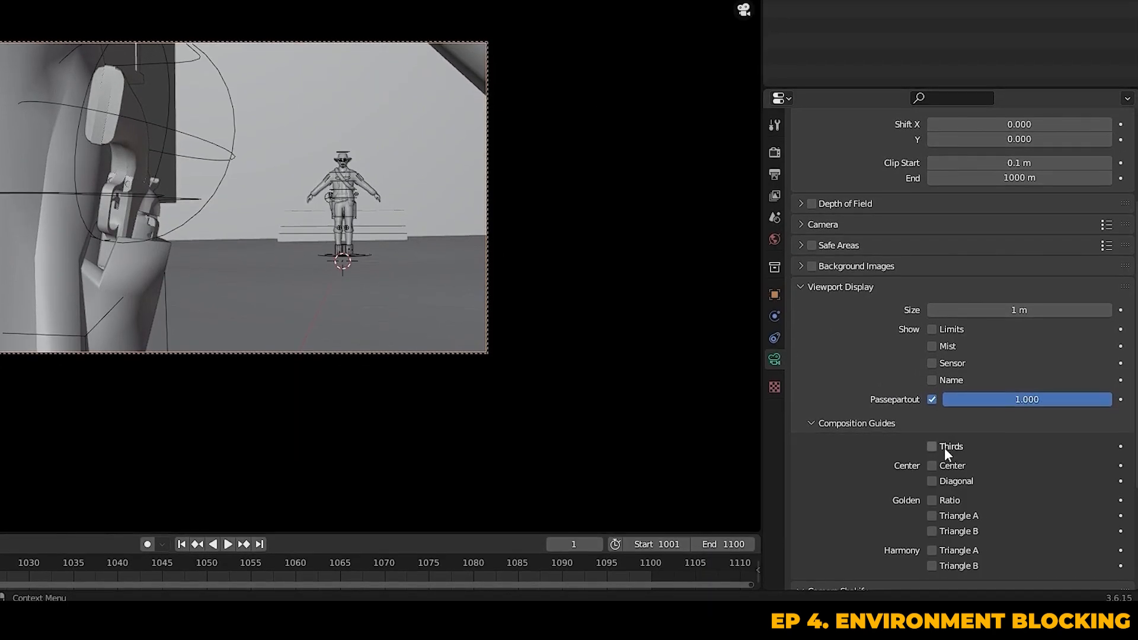
- Enable the Thirds composition guide and check the SH0120 and SH0130 camera framings
click(932, 447)
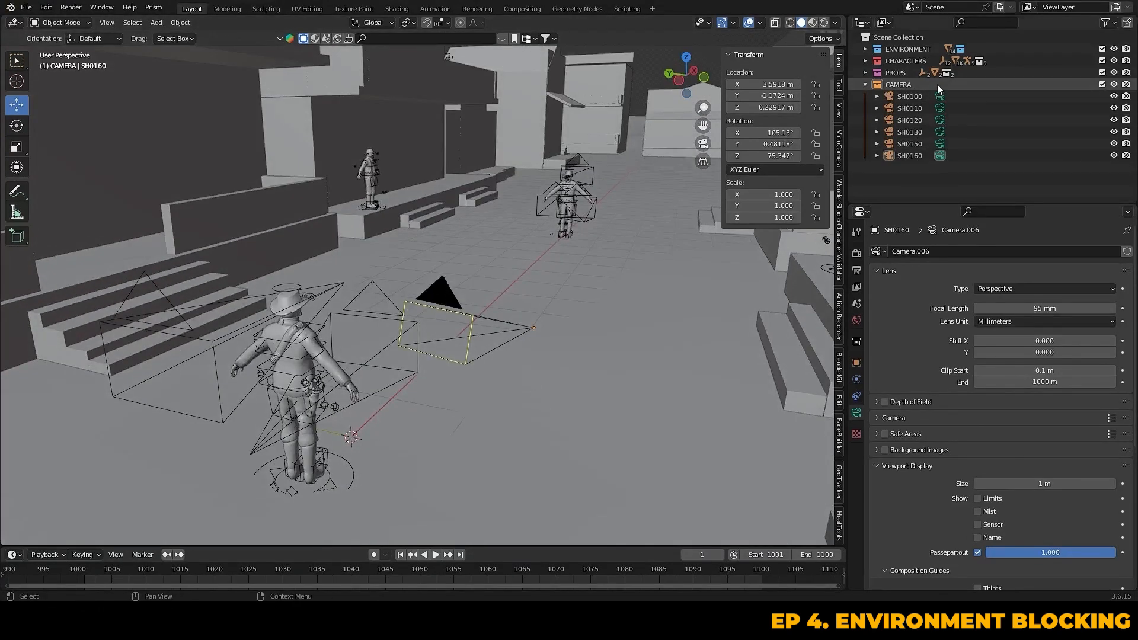
click(910, 96)
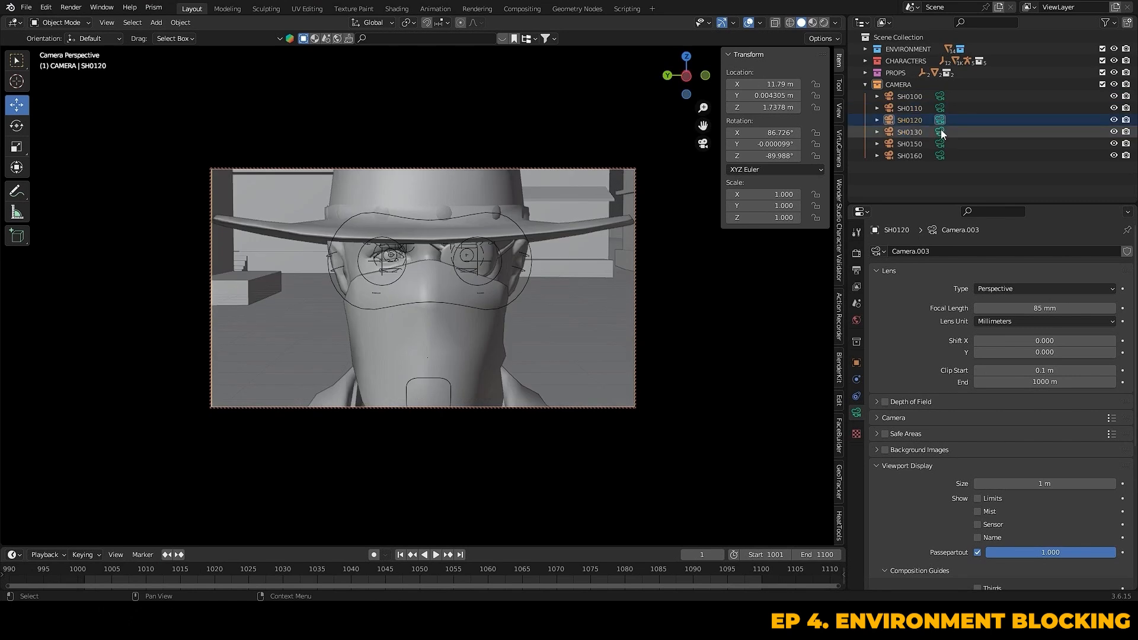
click(910, 156)
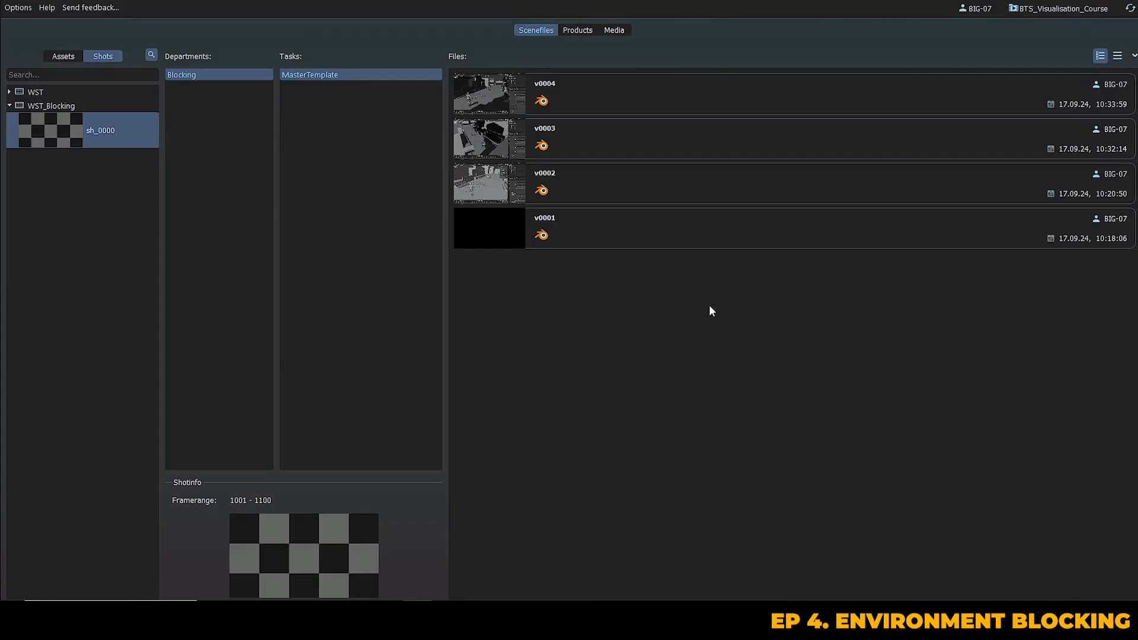
mouse_move(79, 127)
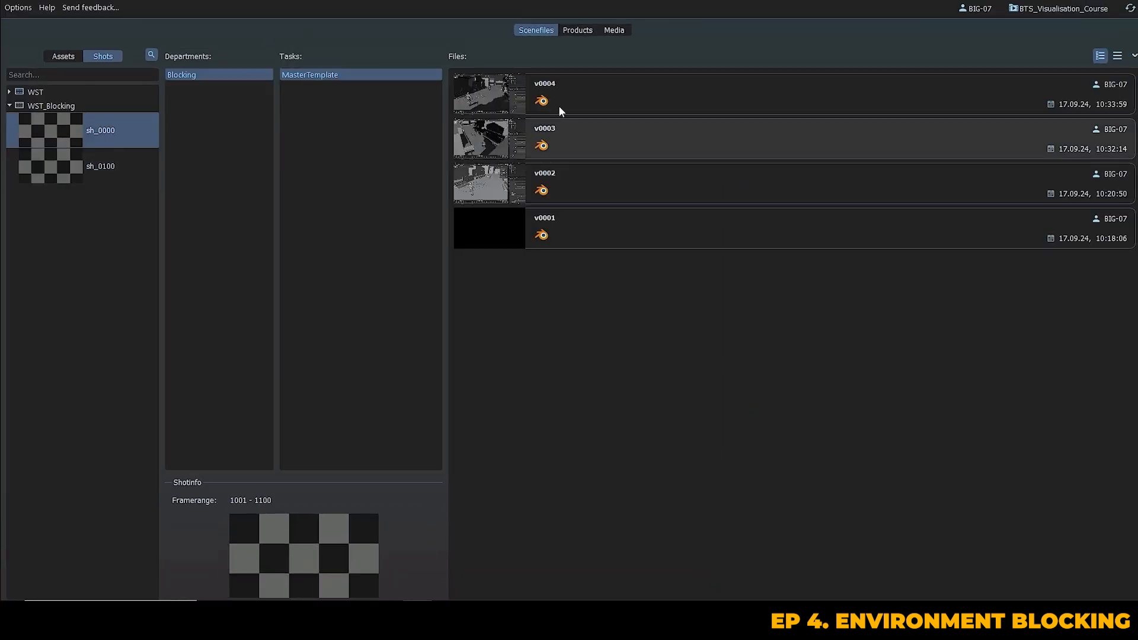
- Copy the v0004 blocking scene file and switch to shot sh_0100 to paste it
right_click(559, 95)
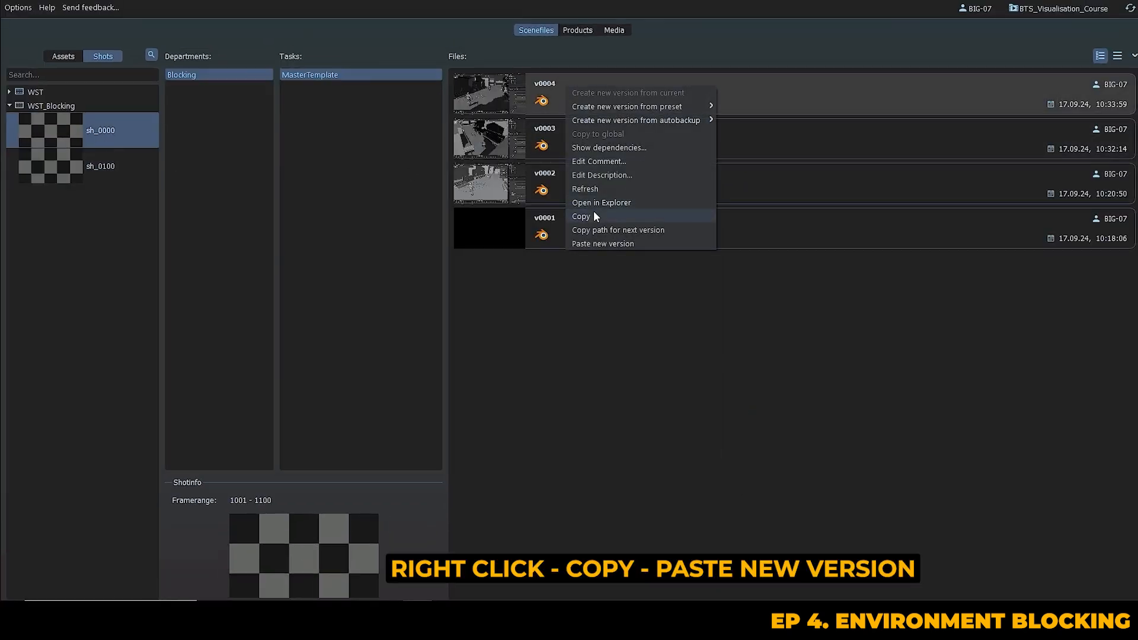
click(581, 216)
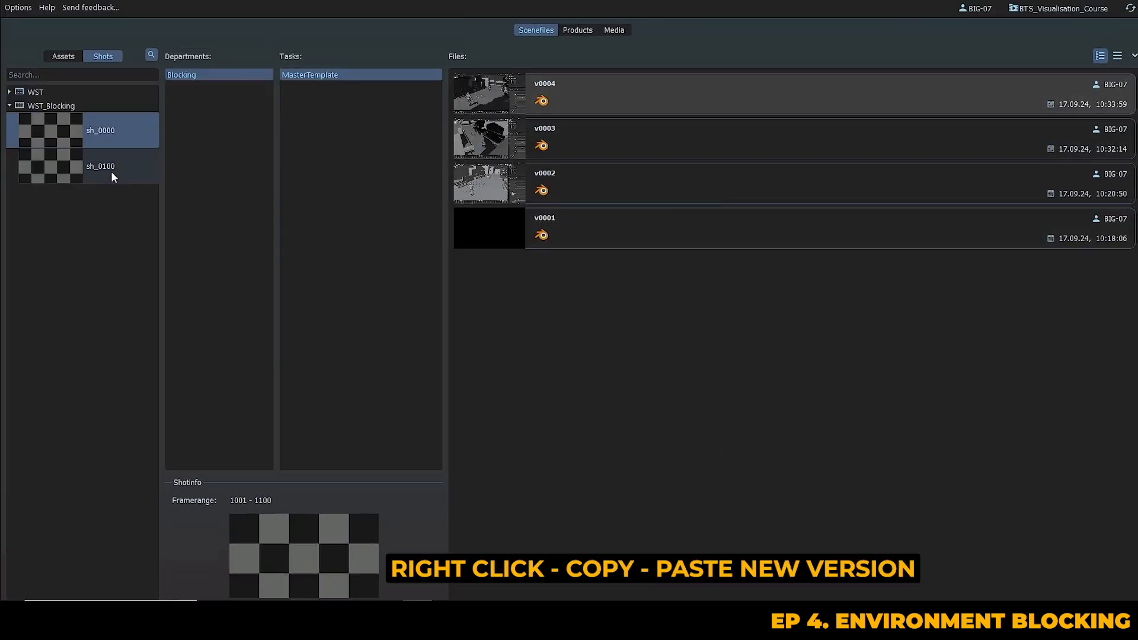
click(100, 166)
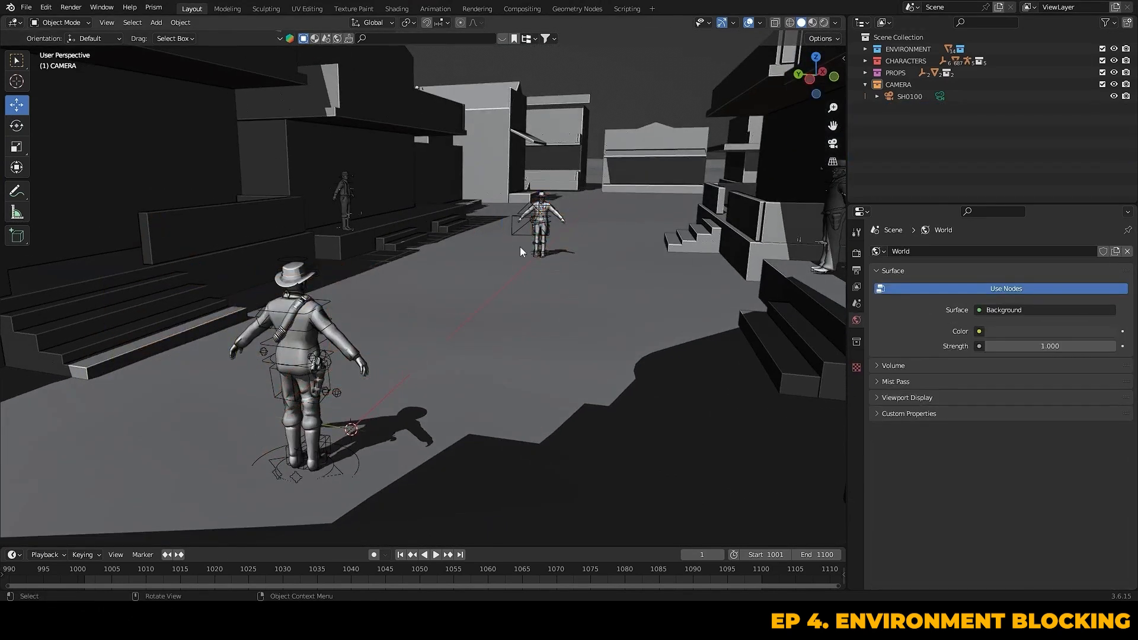
- Look through the SH0100 camera (85 mm) and bring up the viewport shading settings
click(910, 96)
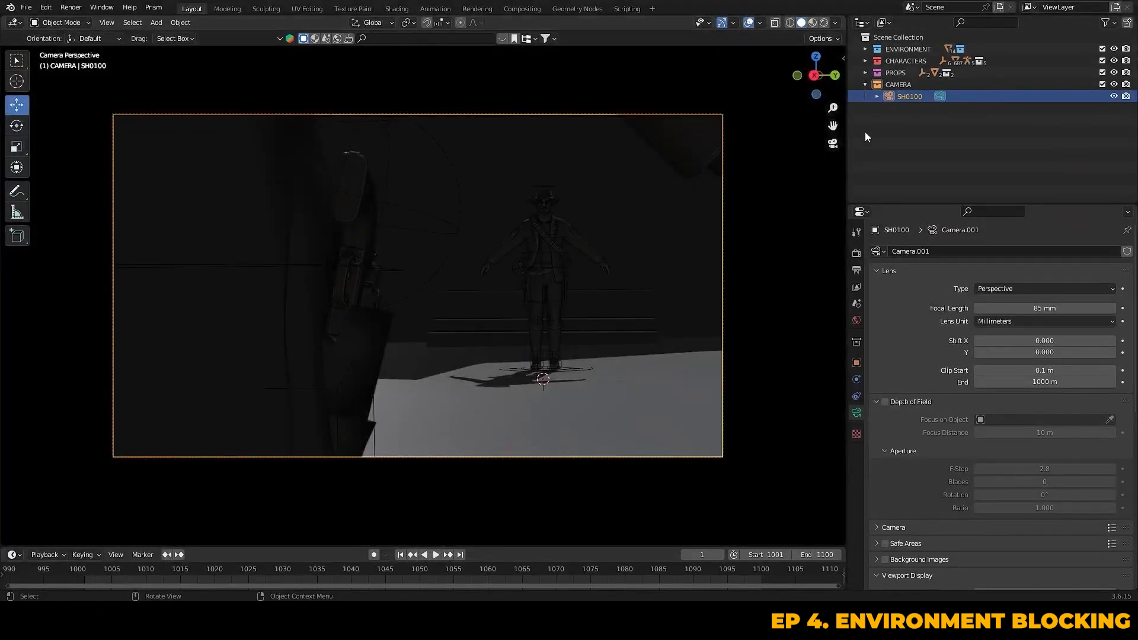
click(834, 23)
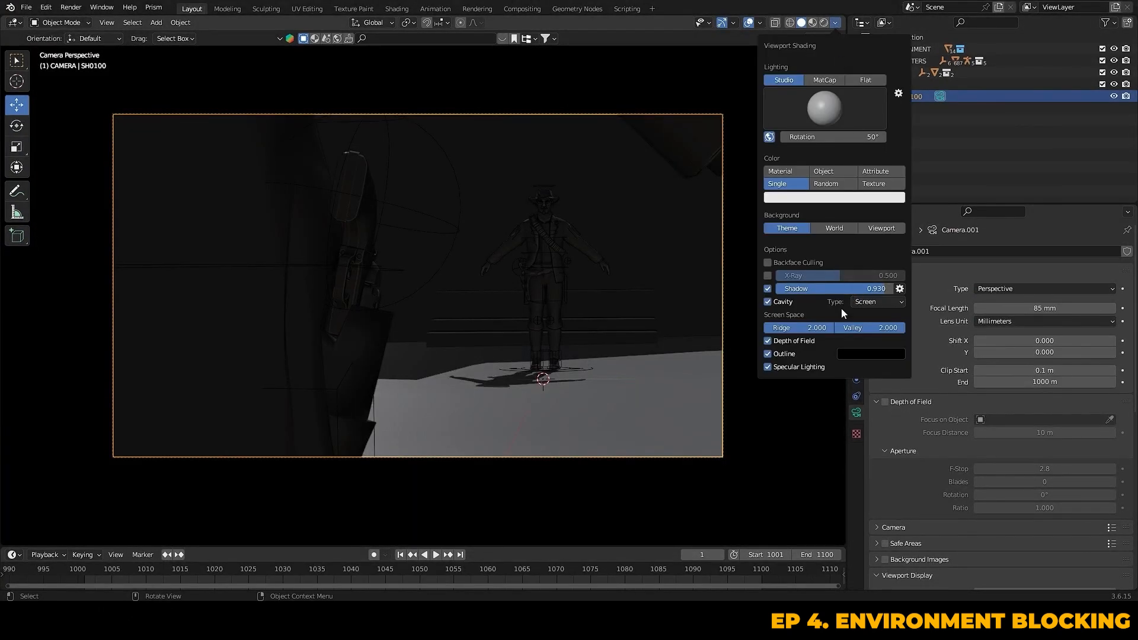